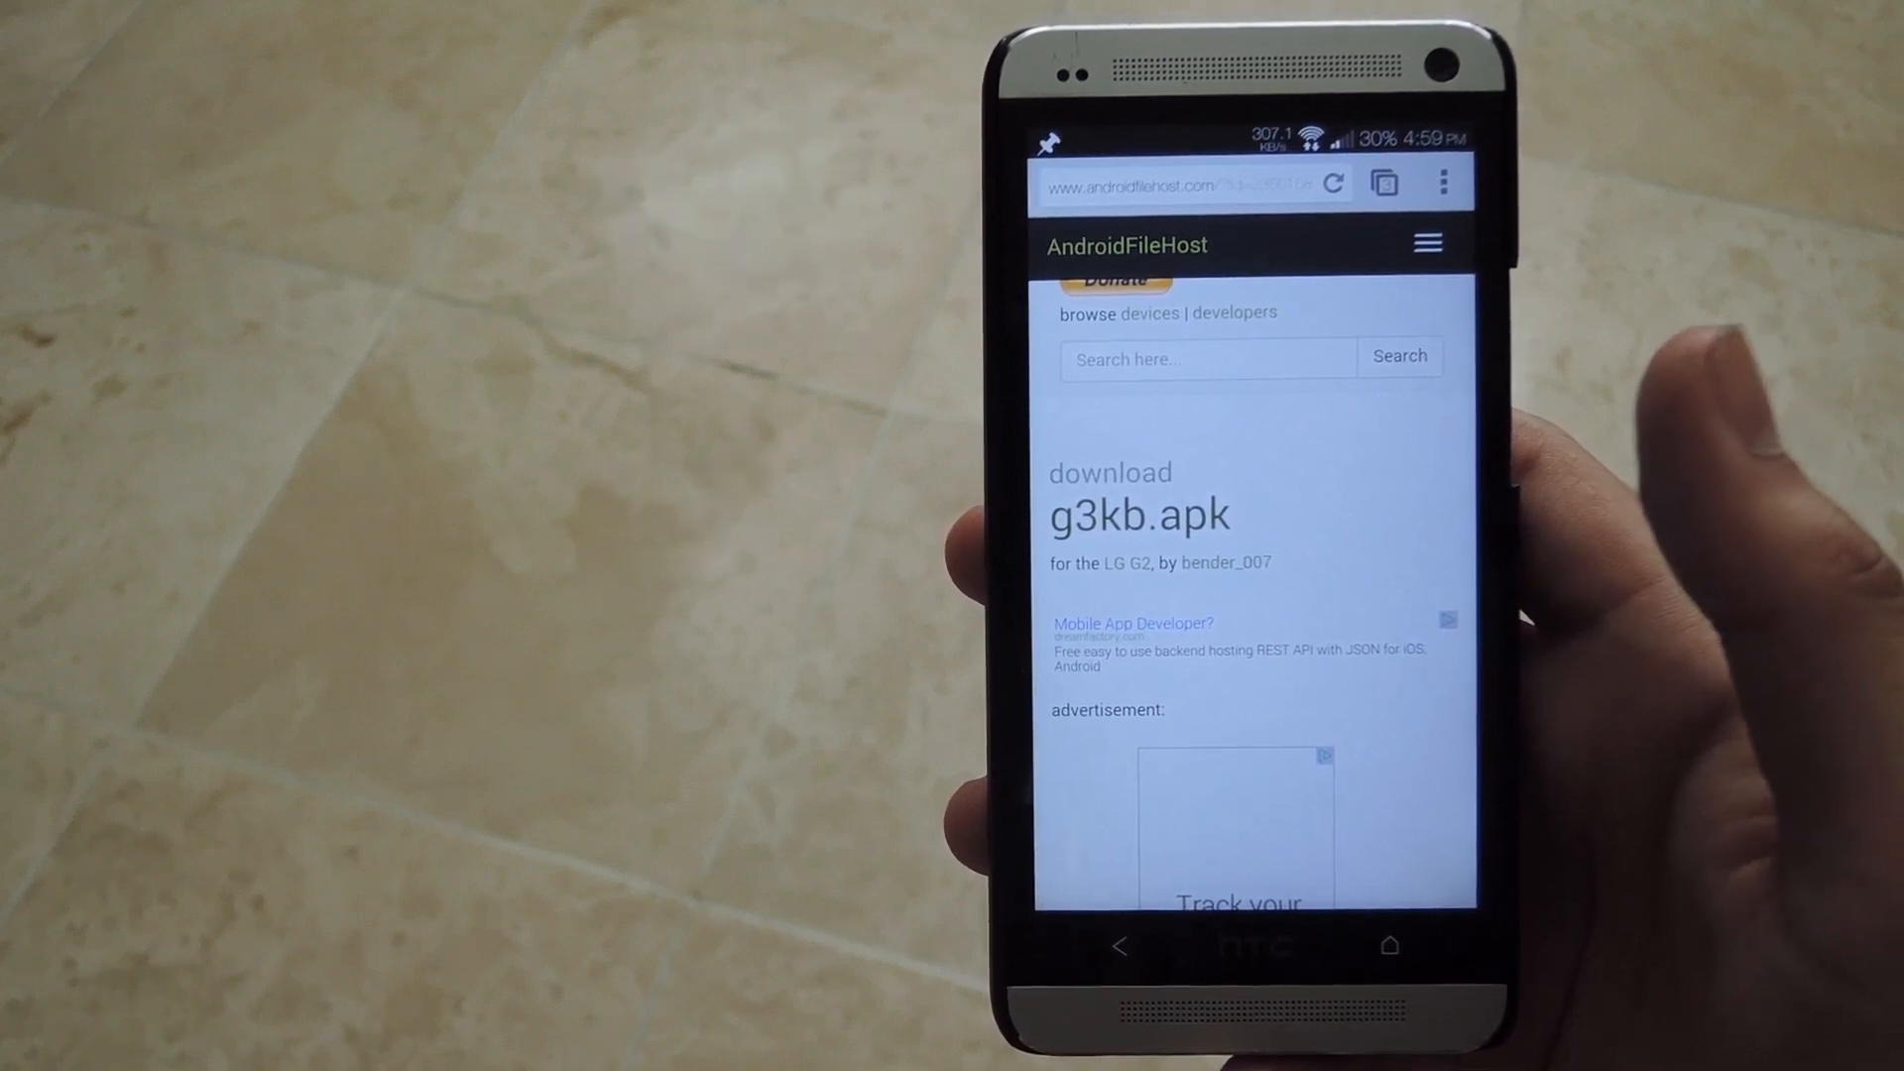
Step: Begin downloading g3kb.apk from its AndroidFileHost page
scroll(down, 3)
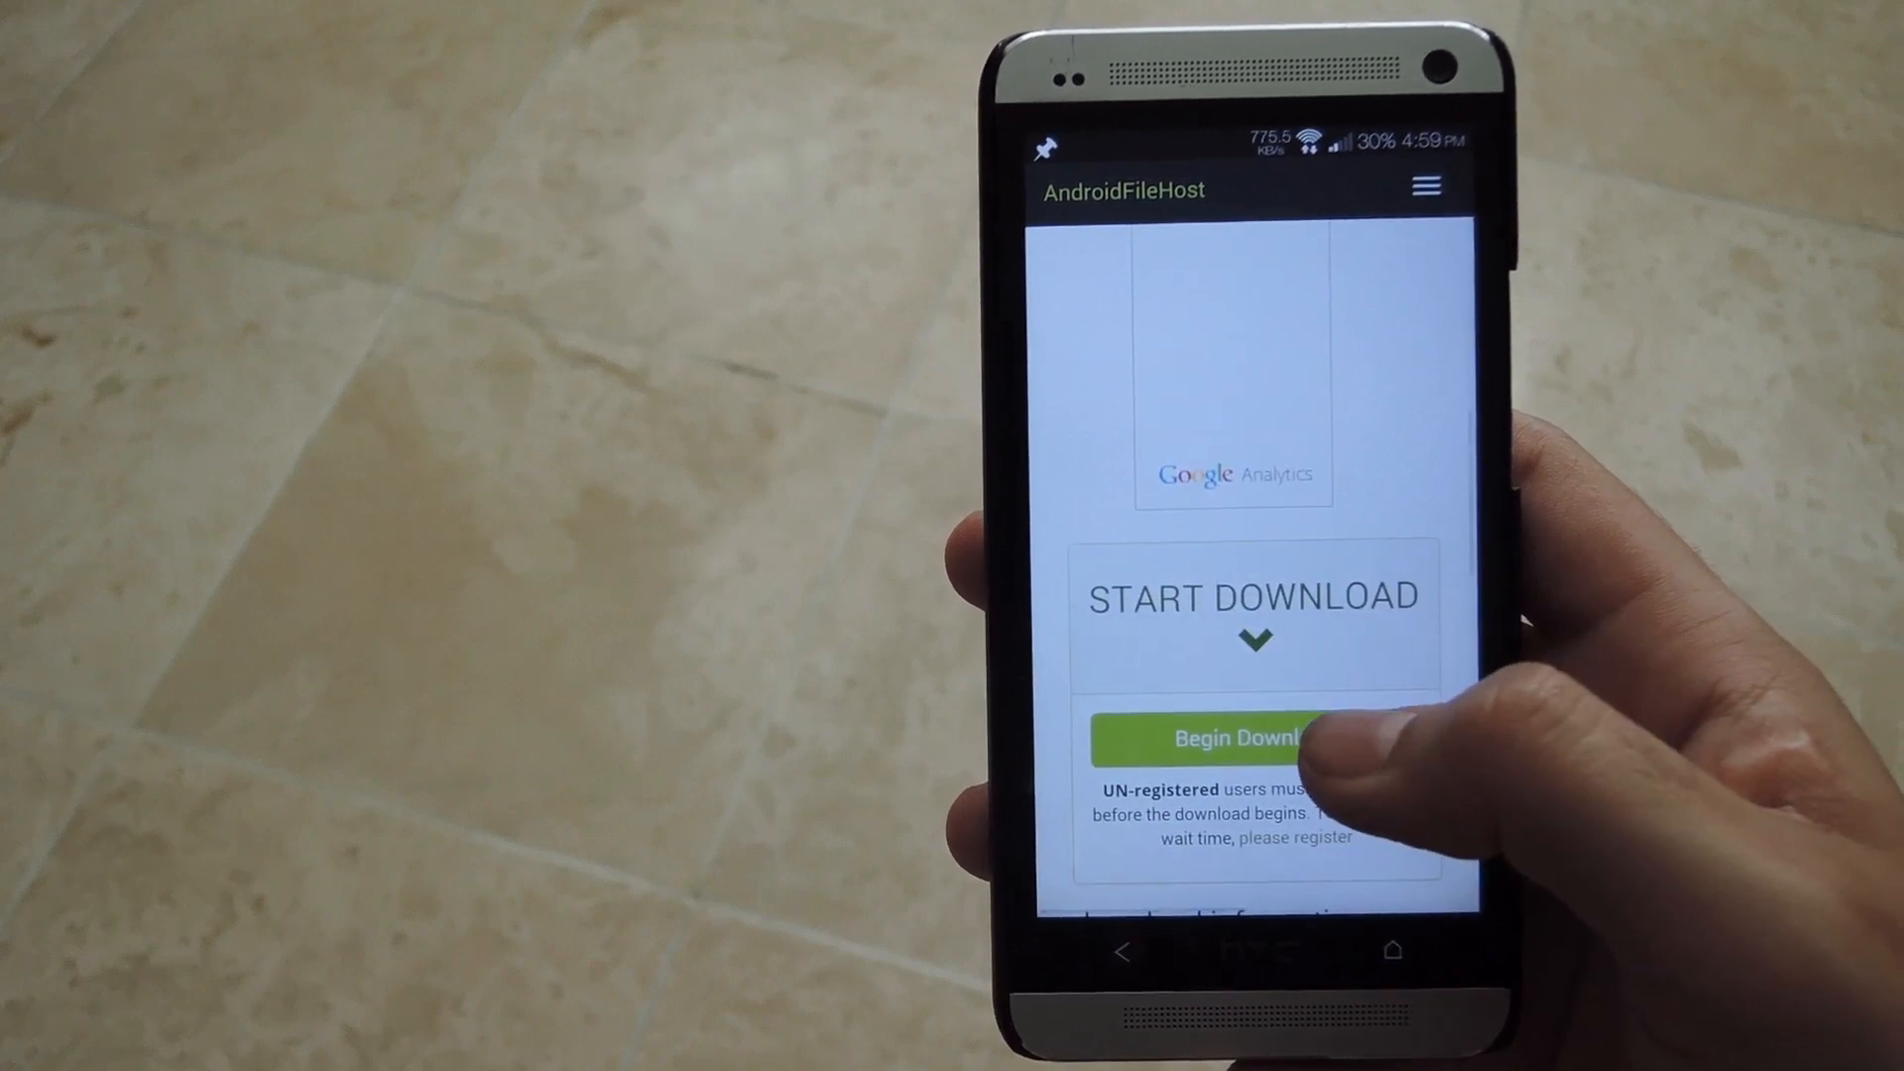
click(1229, 738)
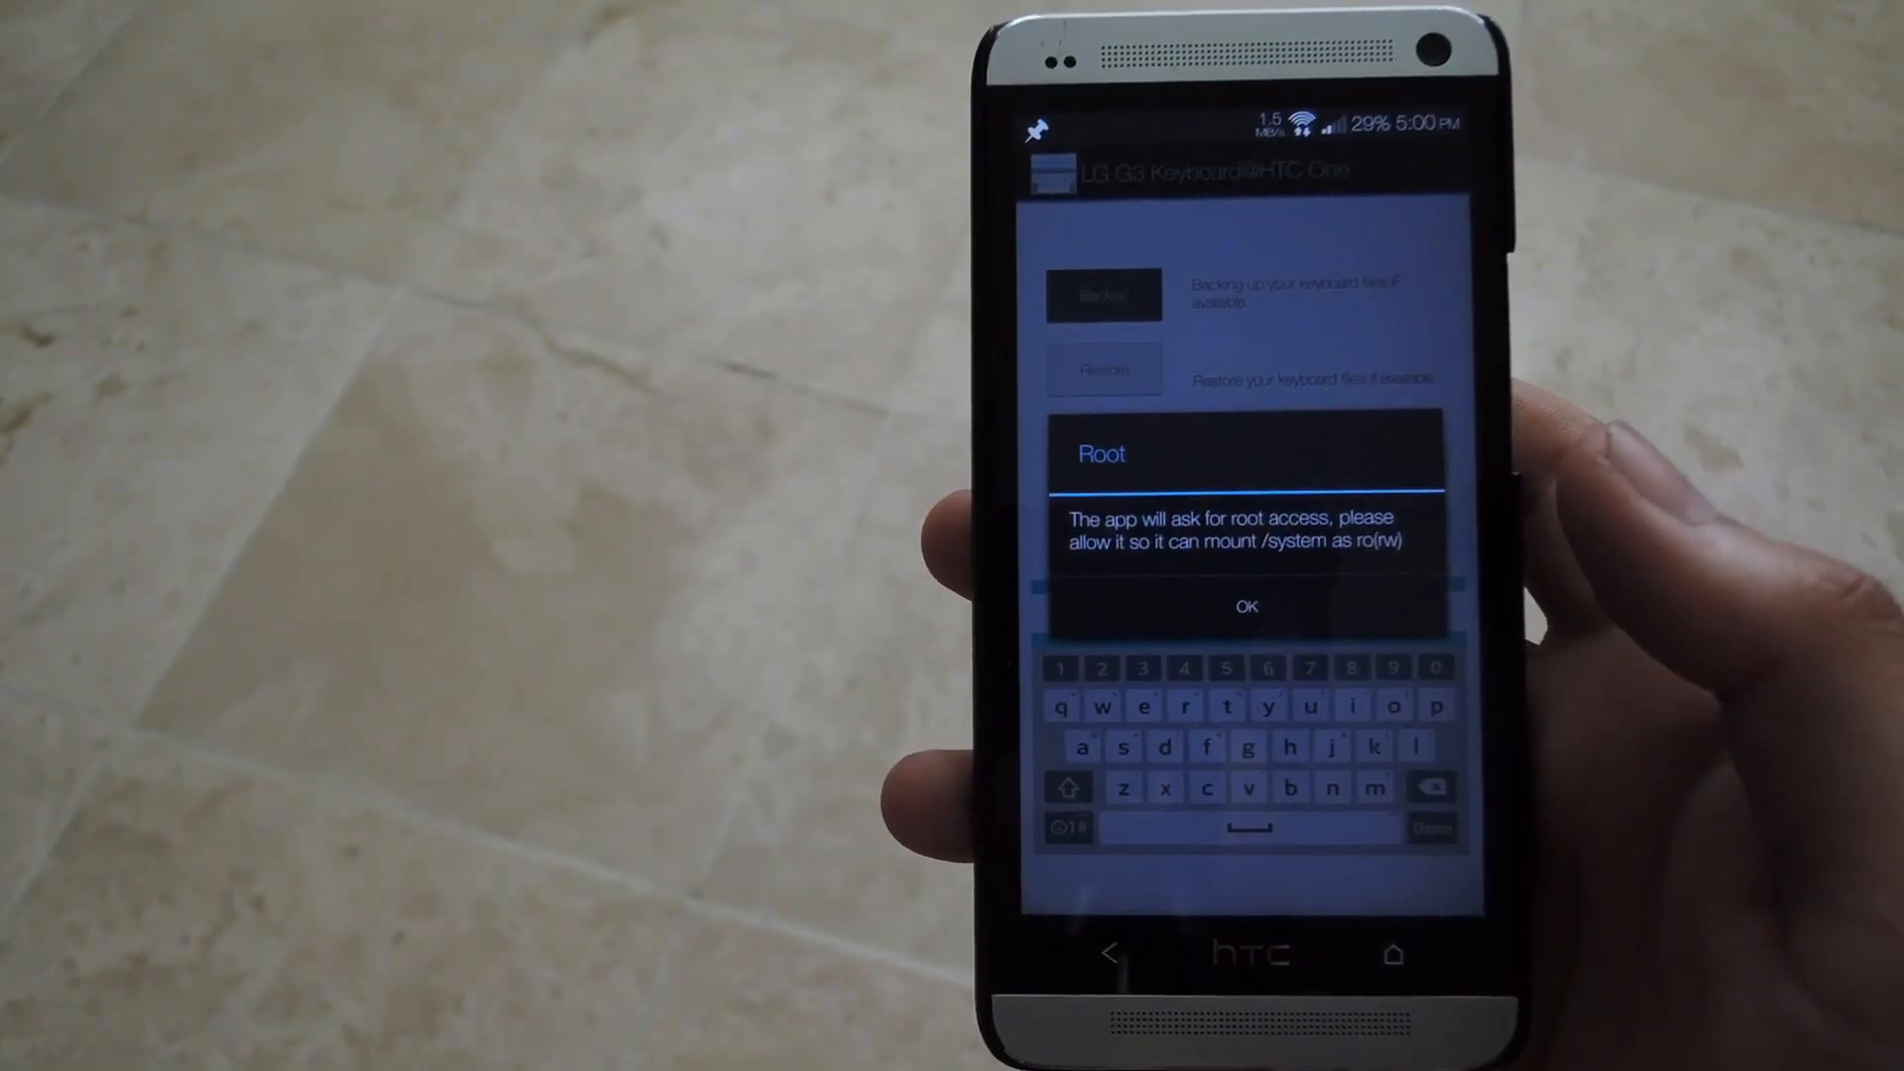
Step: Grant root access, back up the current keyboard files and install the ported G3 keyboard
click(1245, 607)
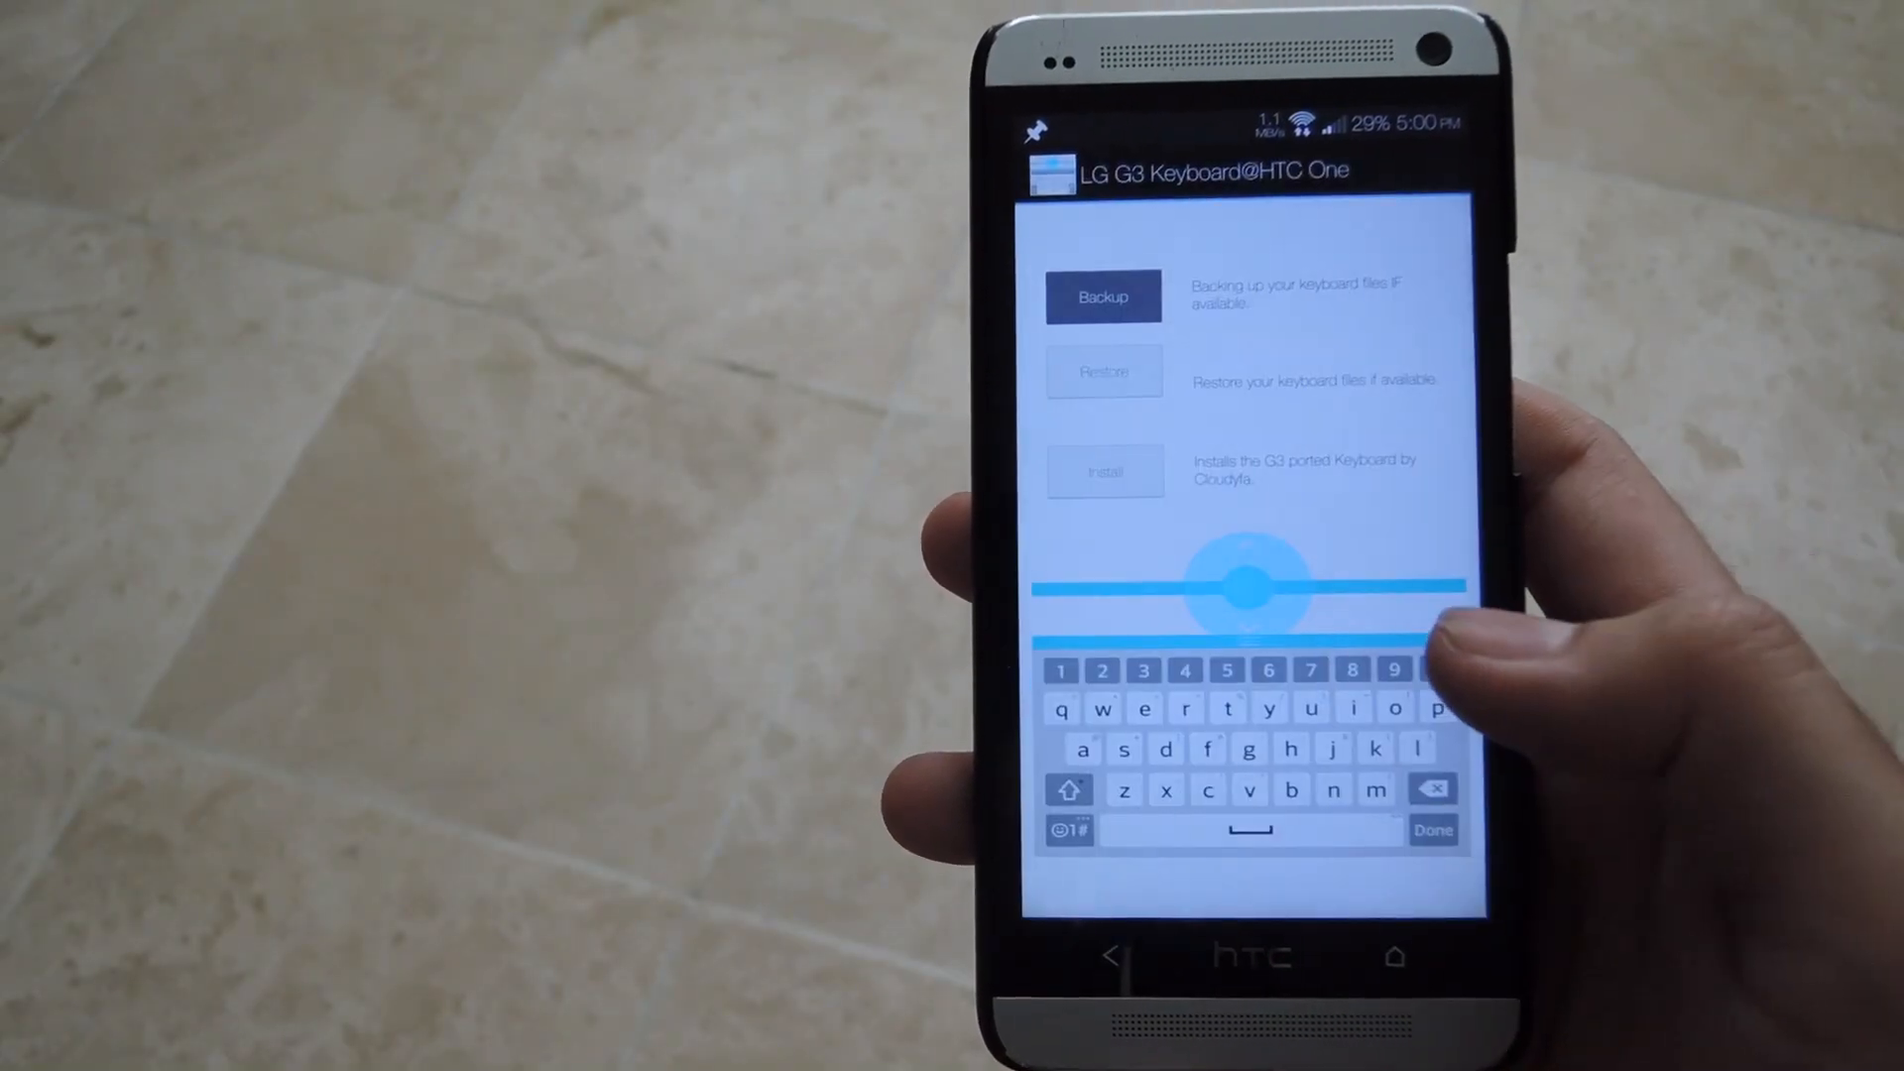
click(1100, 295)
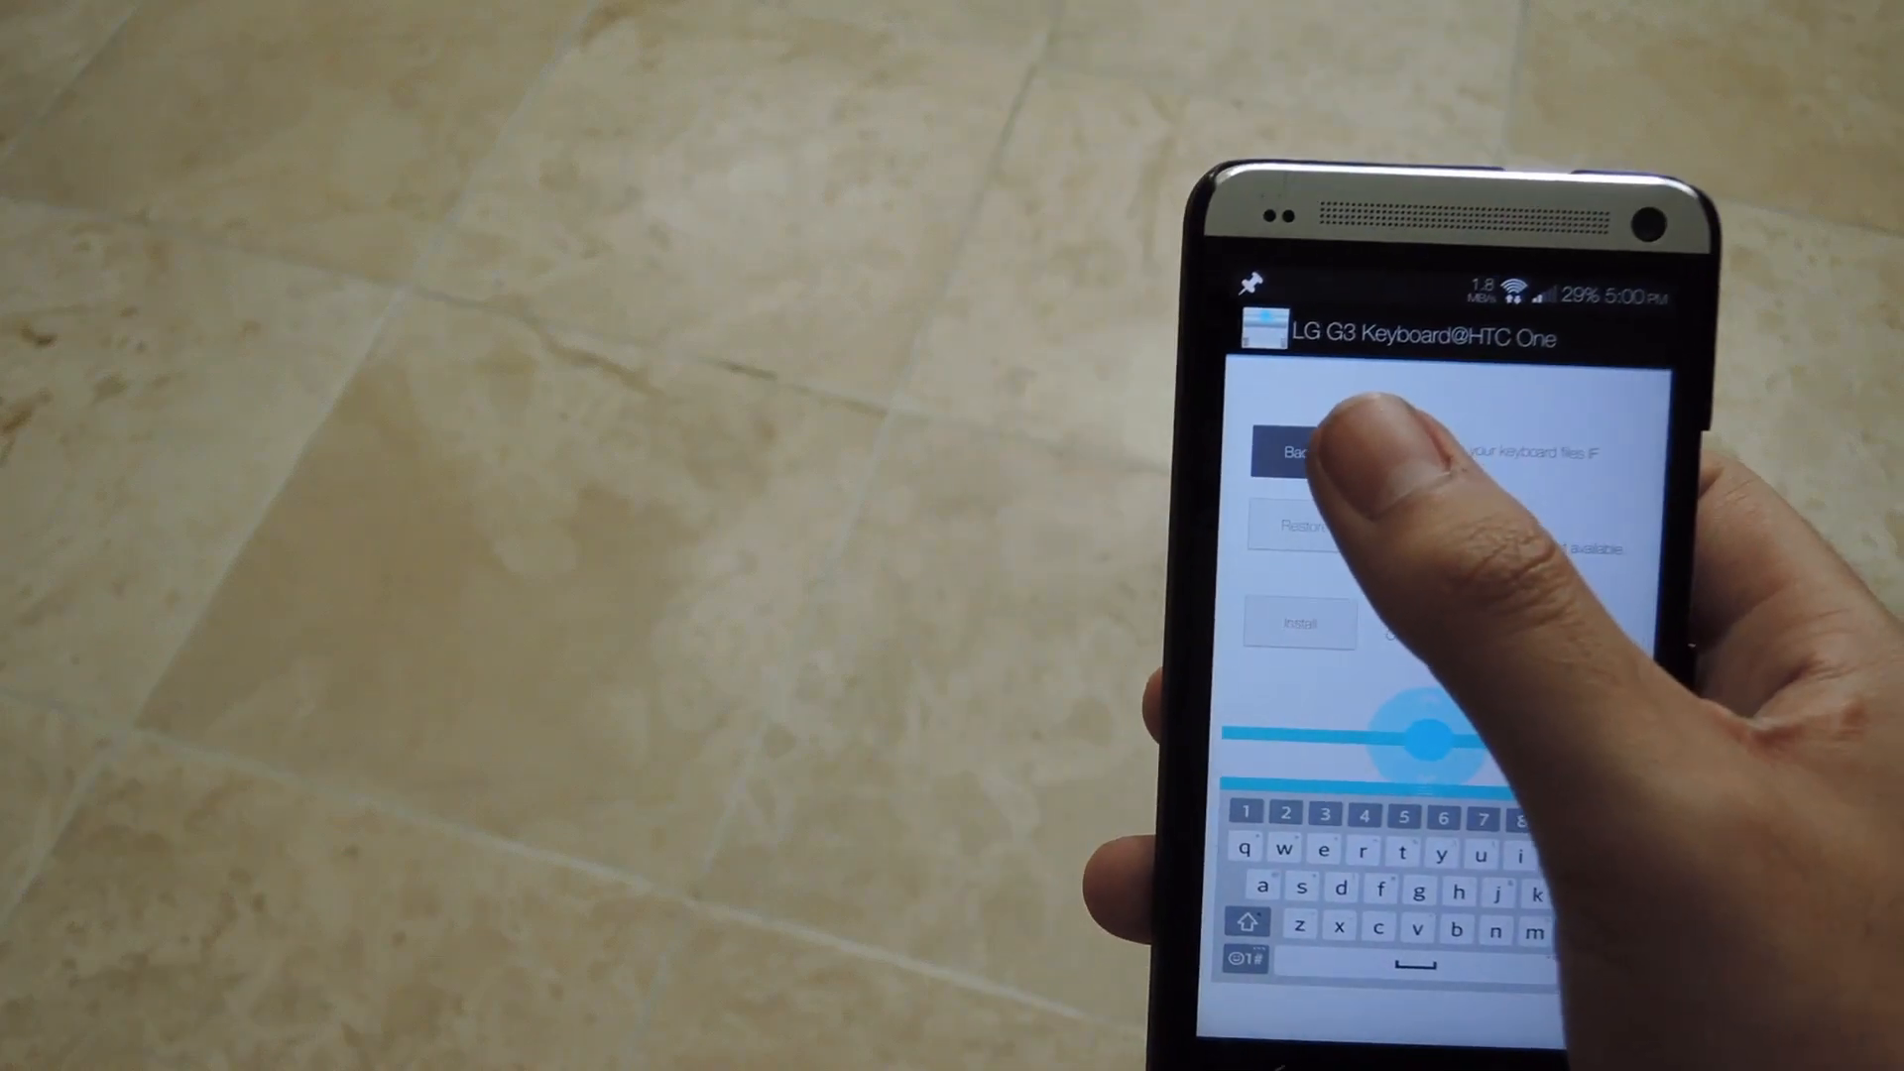
click(1299, 454)
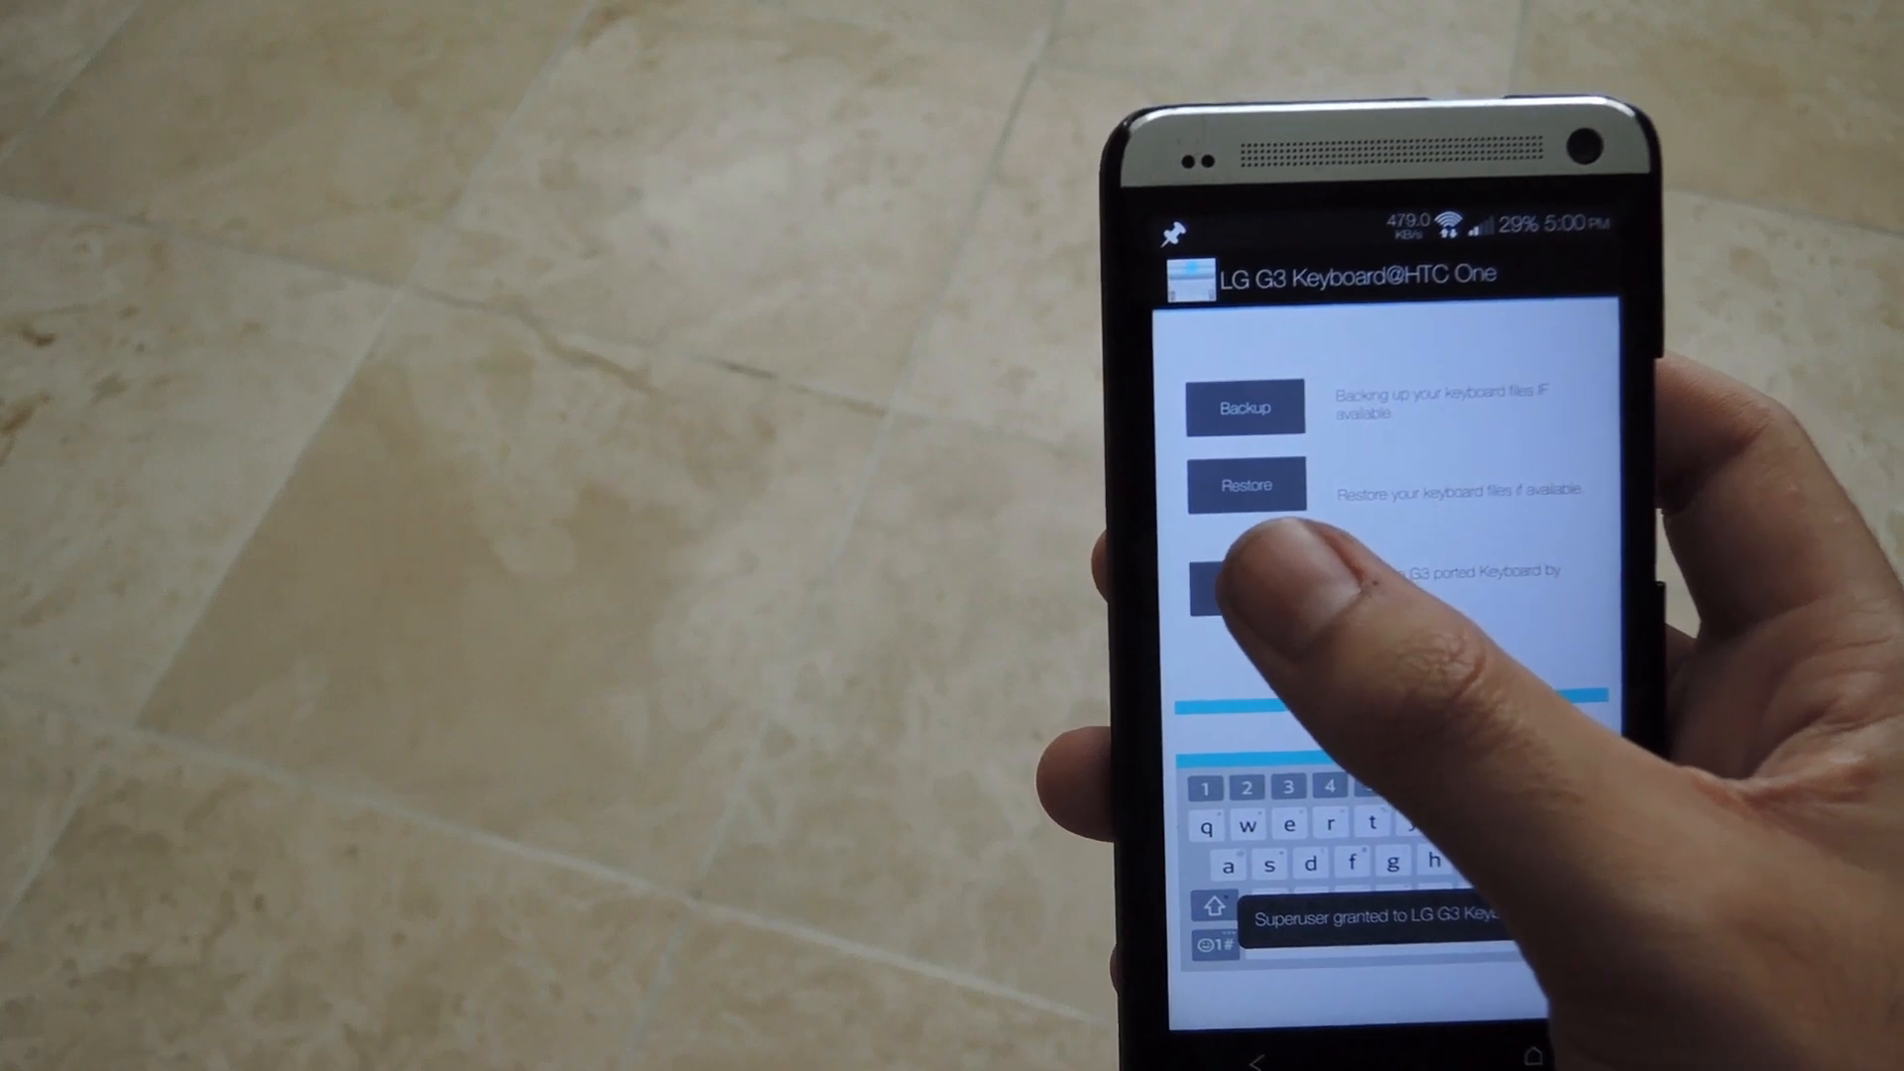
click(1226, 583)
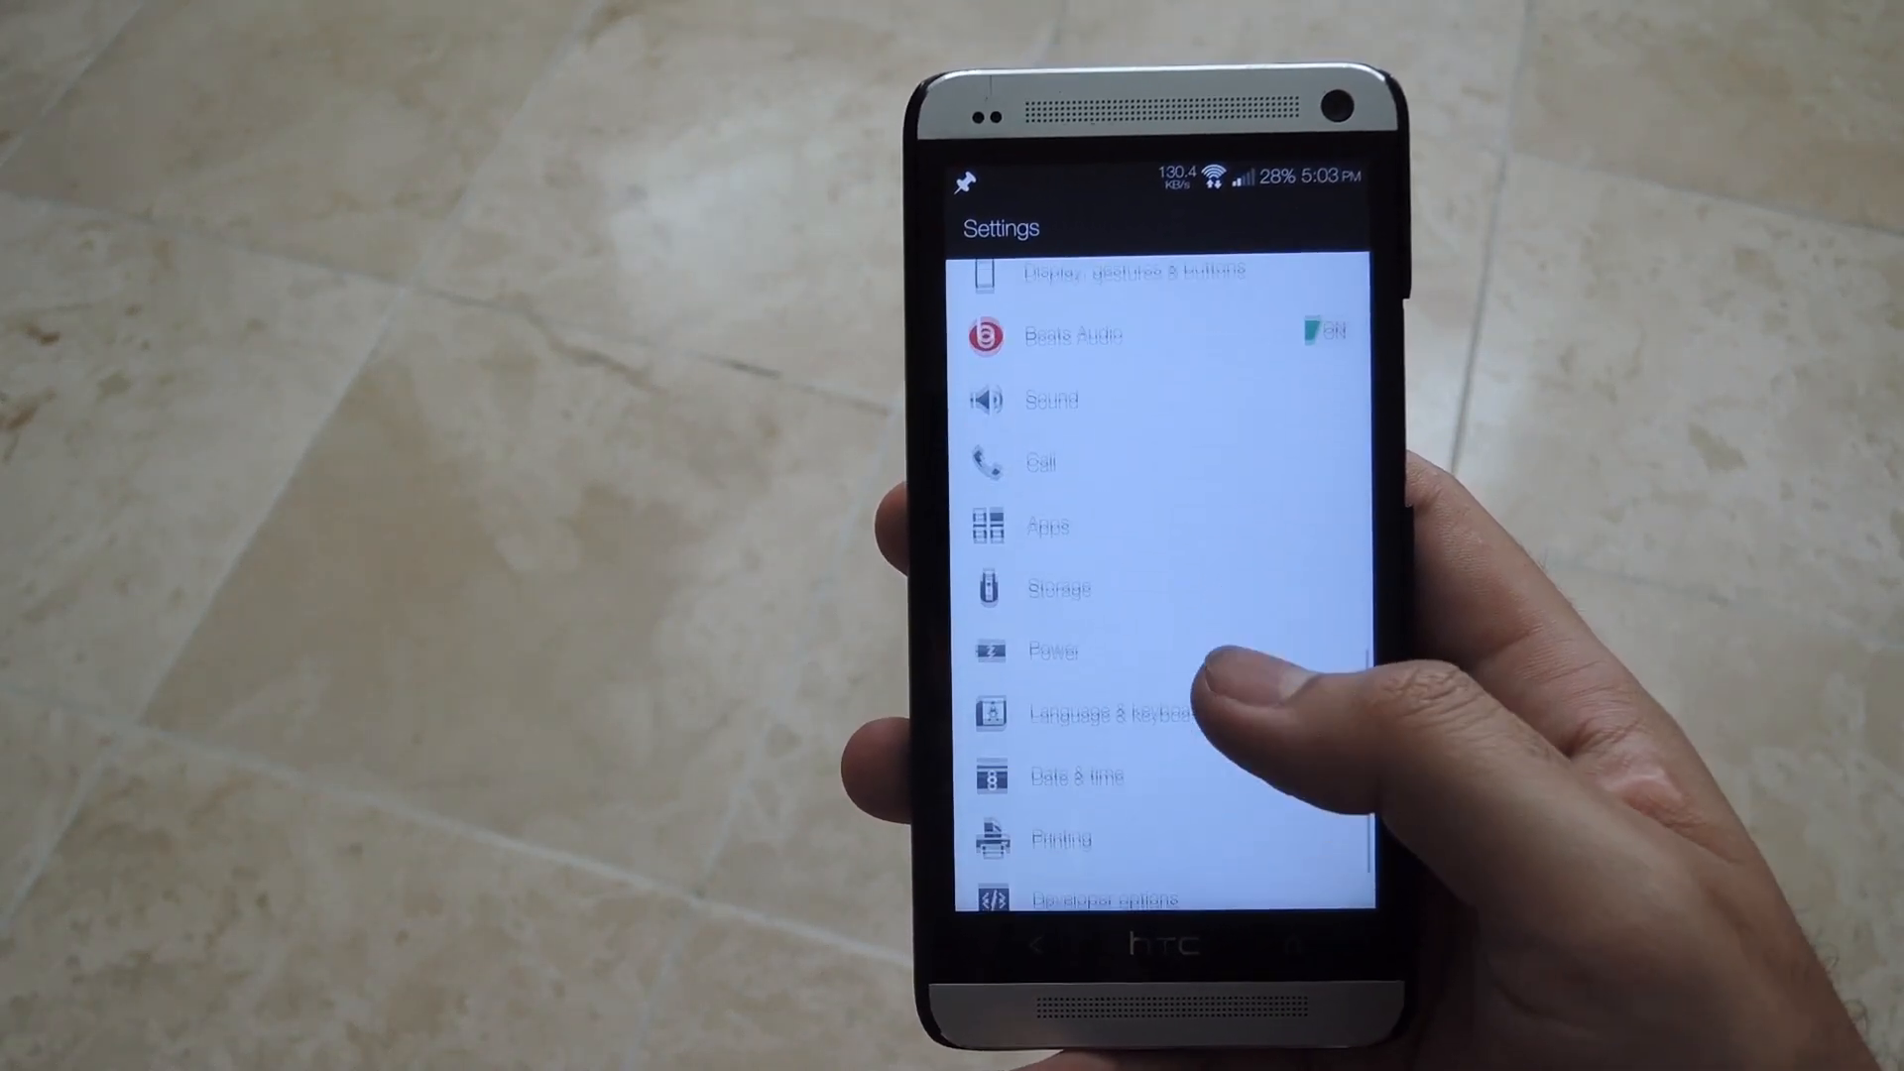
Step: Reach LG Keyboard settings via Language & keyboard and review its input languages and layouts
click(1089, 712)
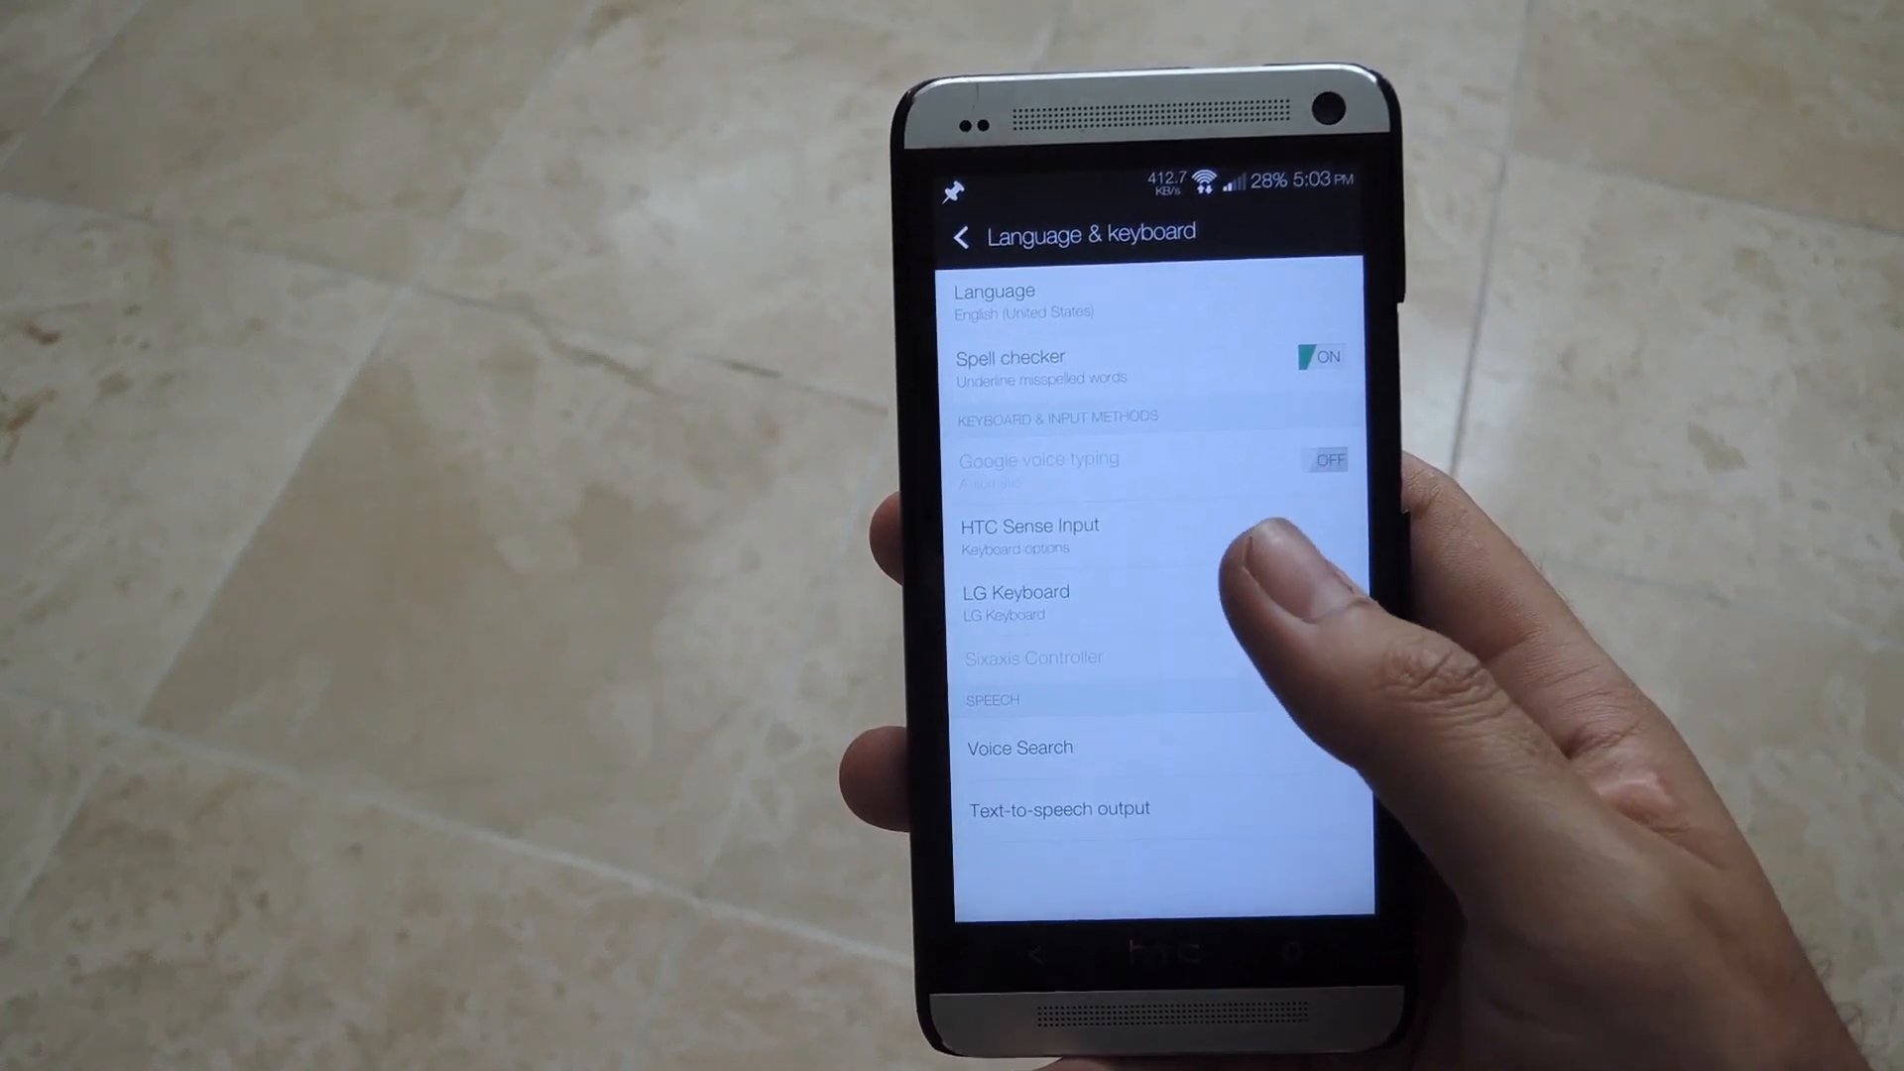
click(1014, 603)
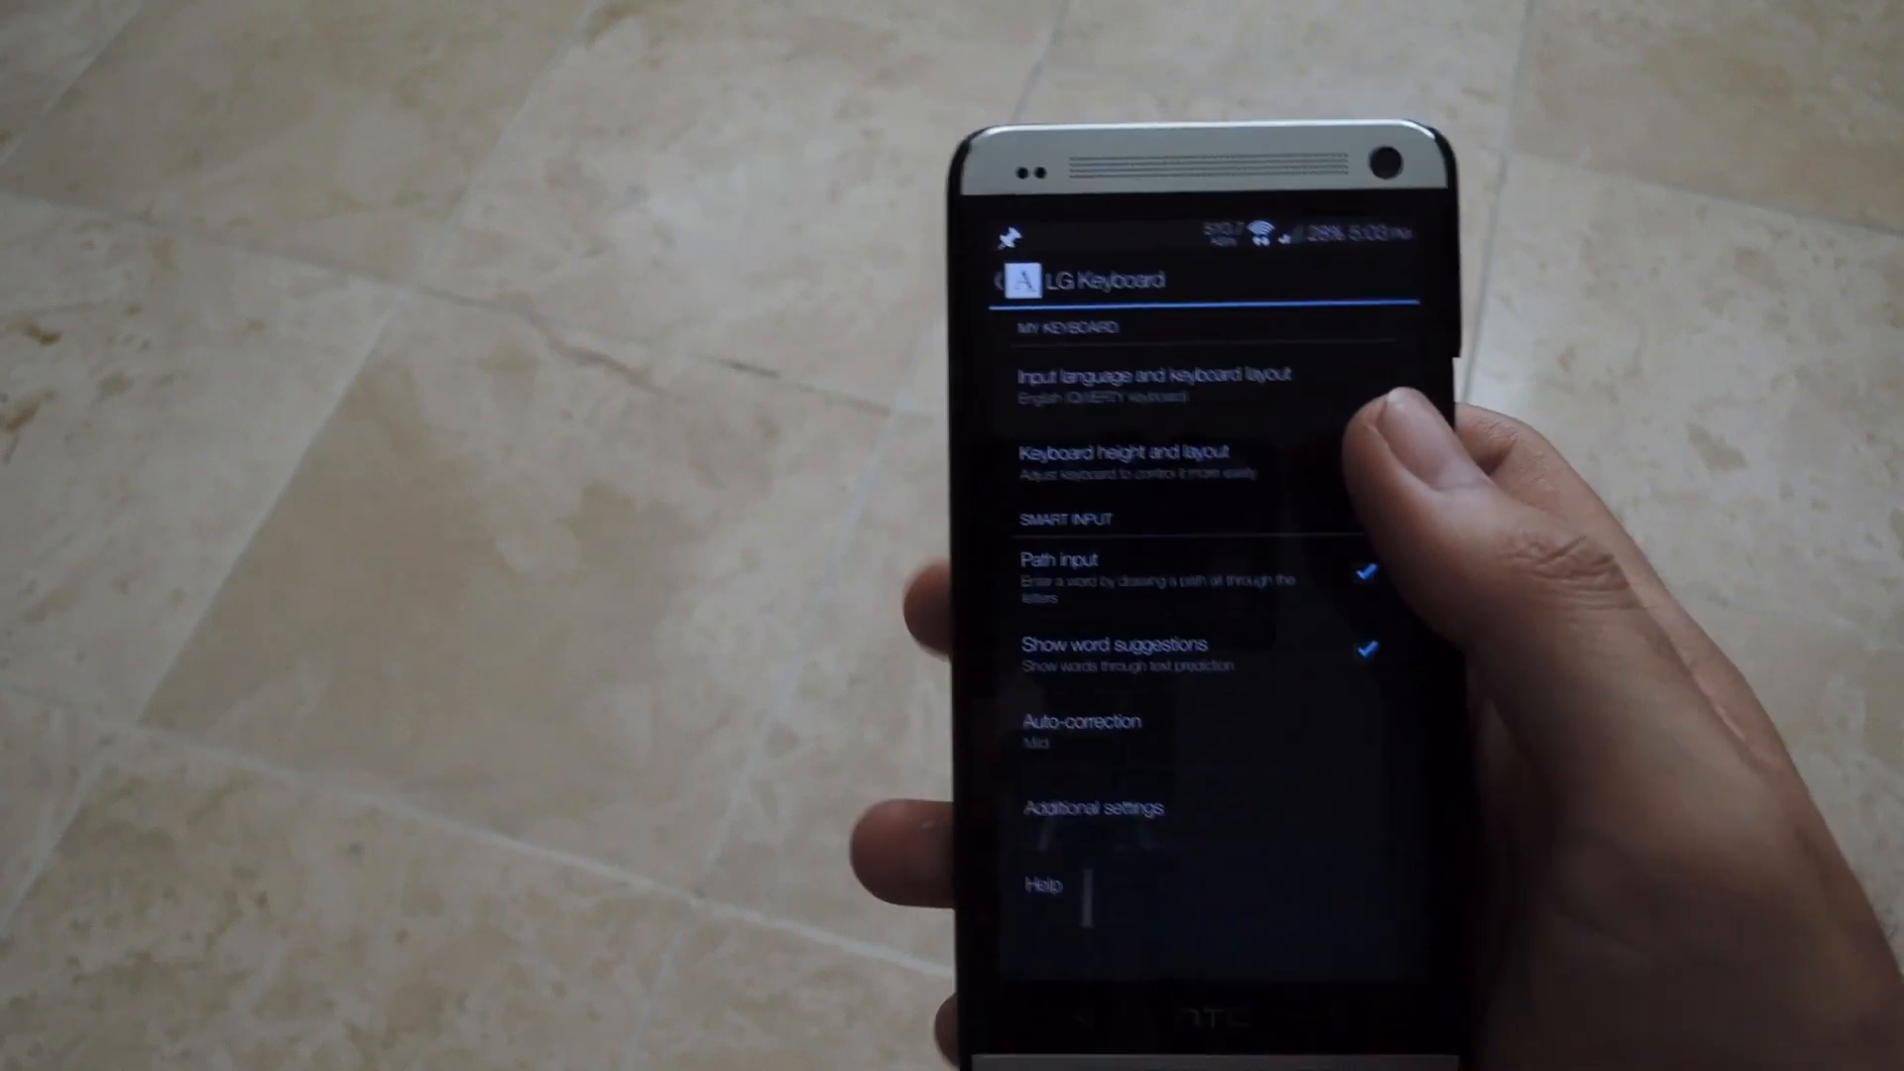
click(1154, 386)
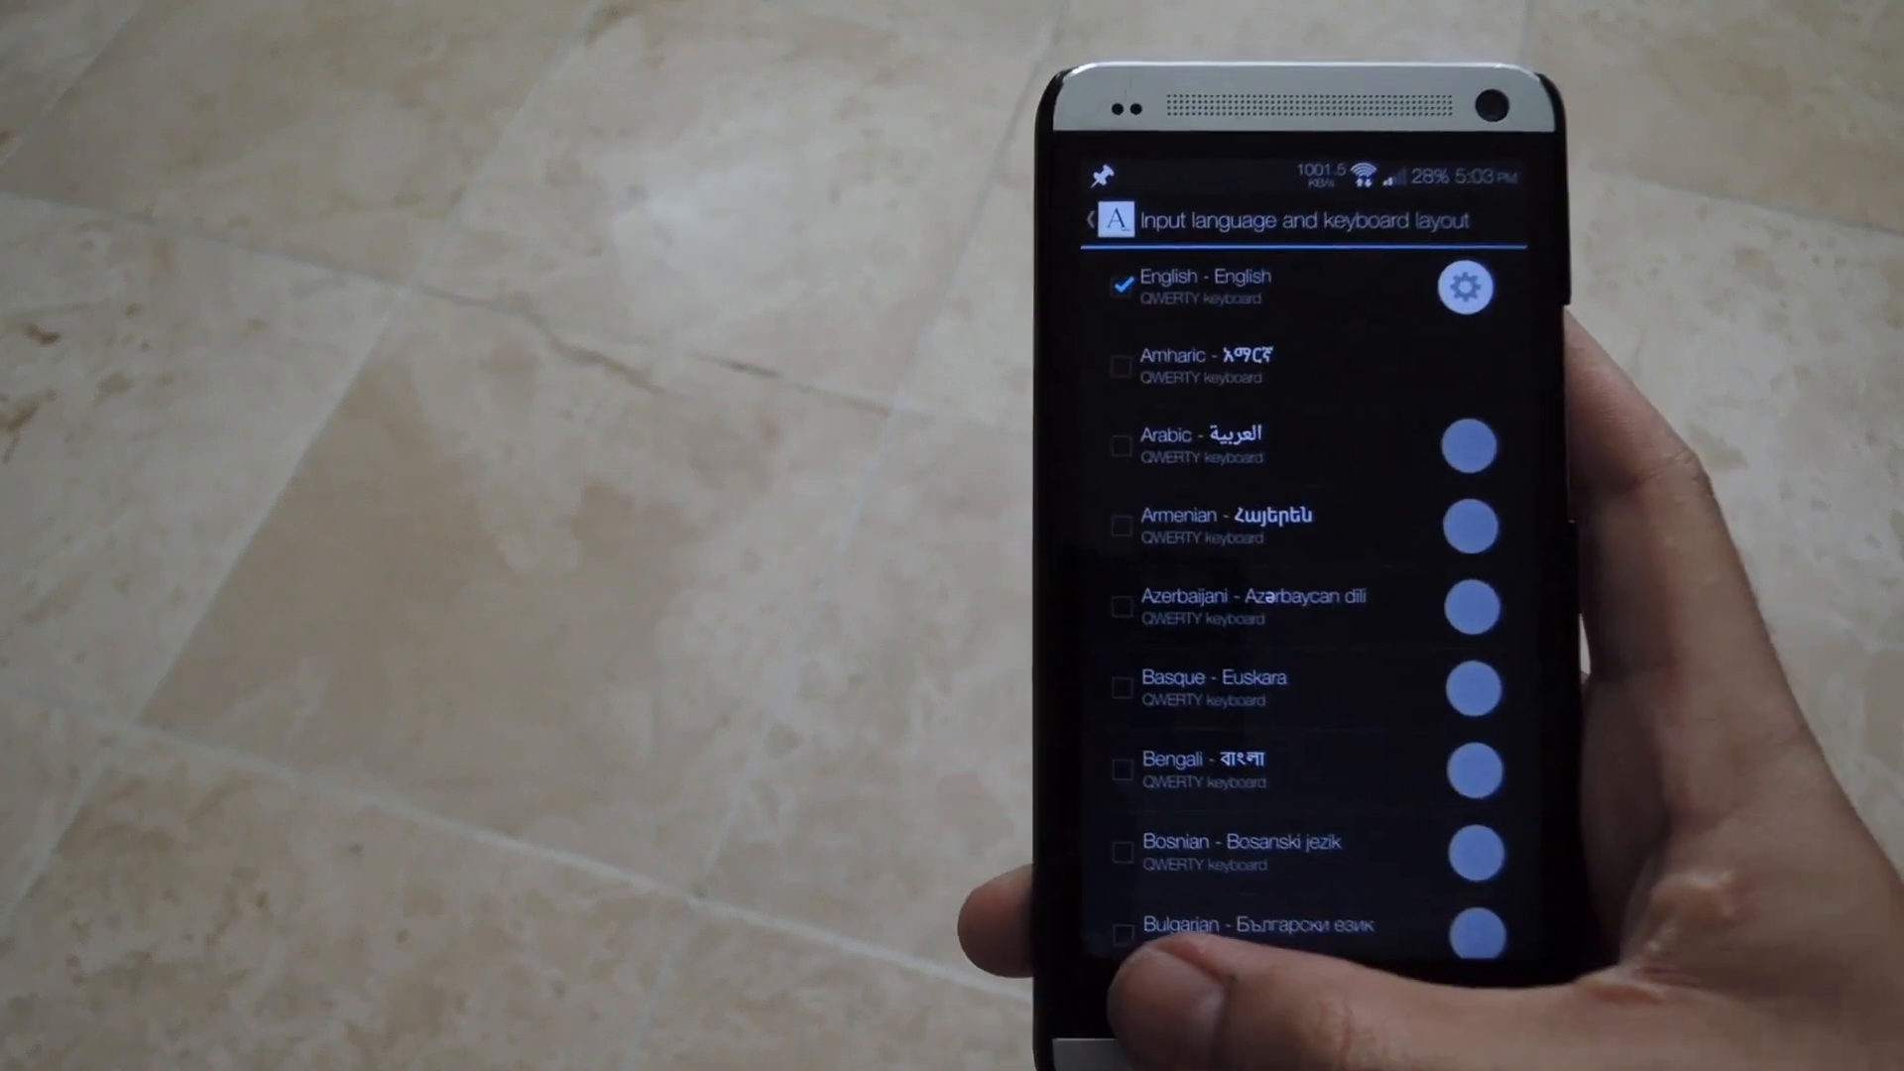
click(1088, 220)
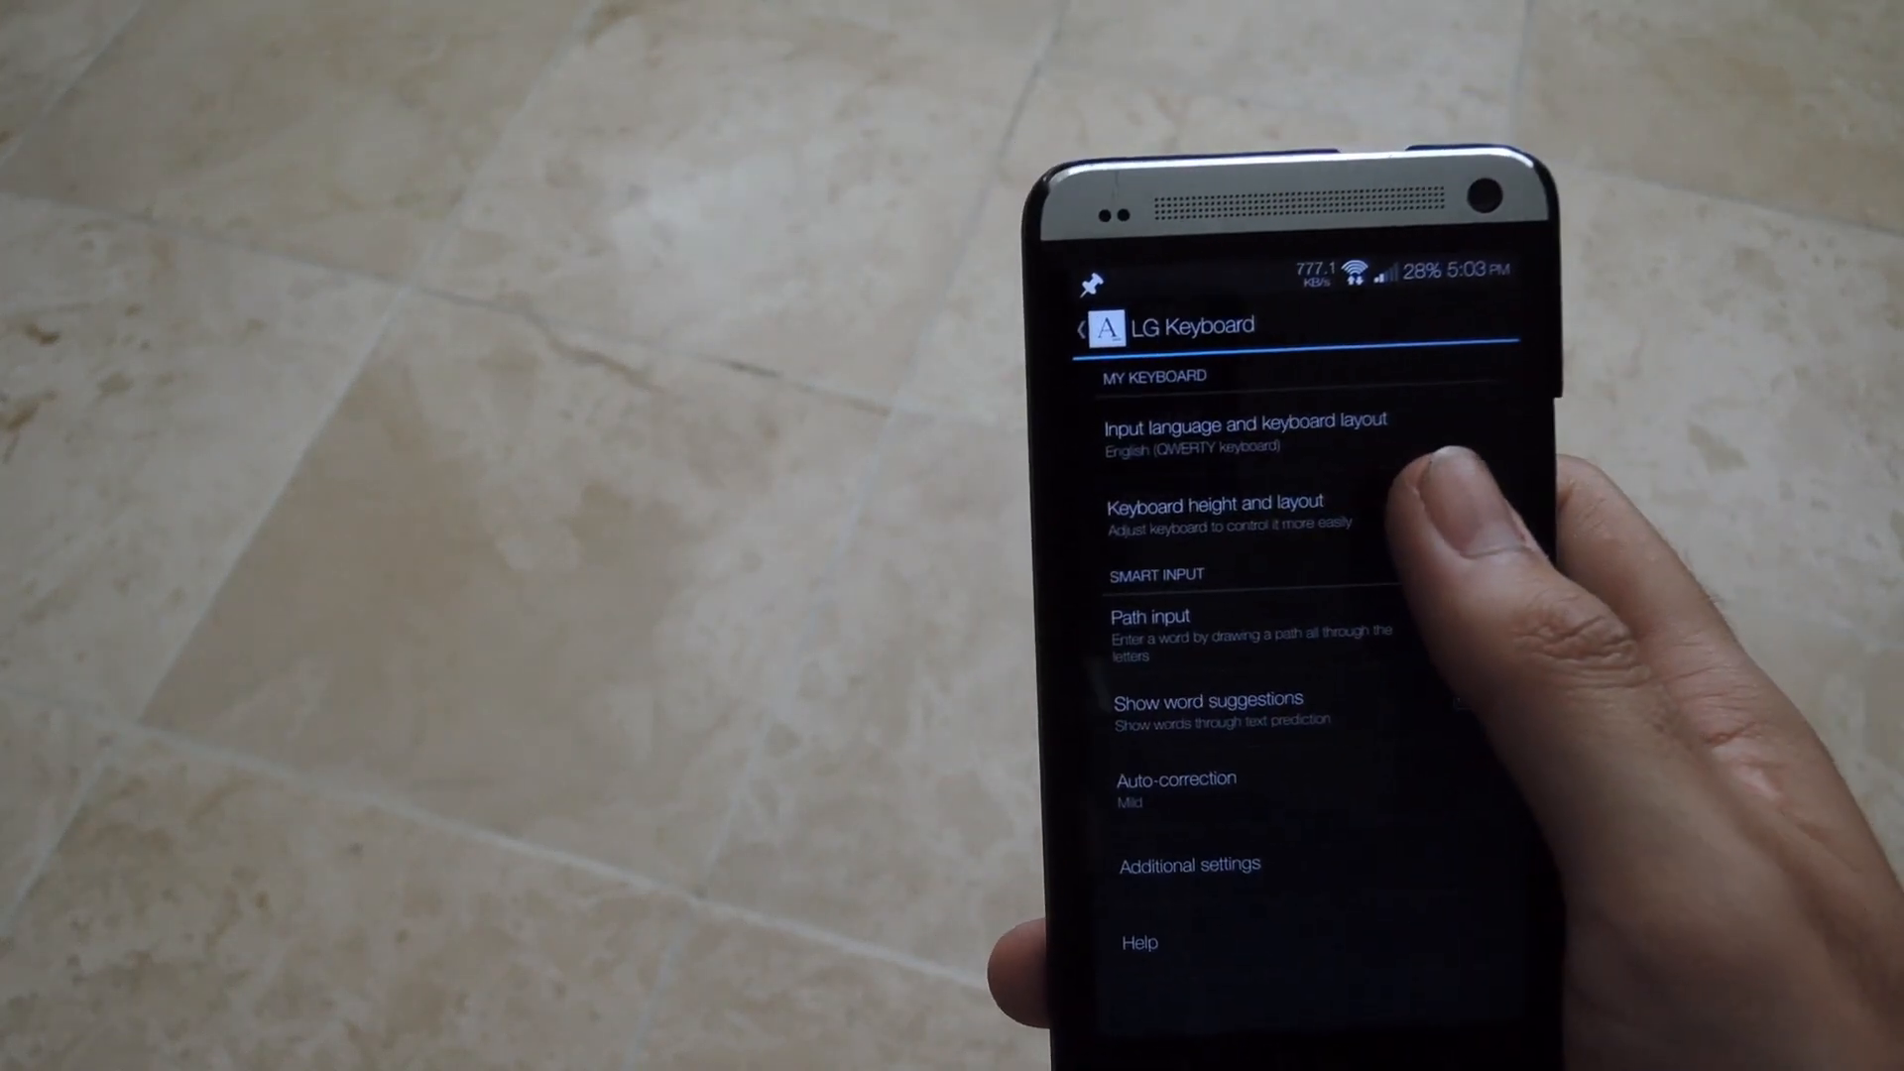
Step: In Keyboard height and layout, rearrange the LG Keyboard's bottom row keys
click(1218, 512)
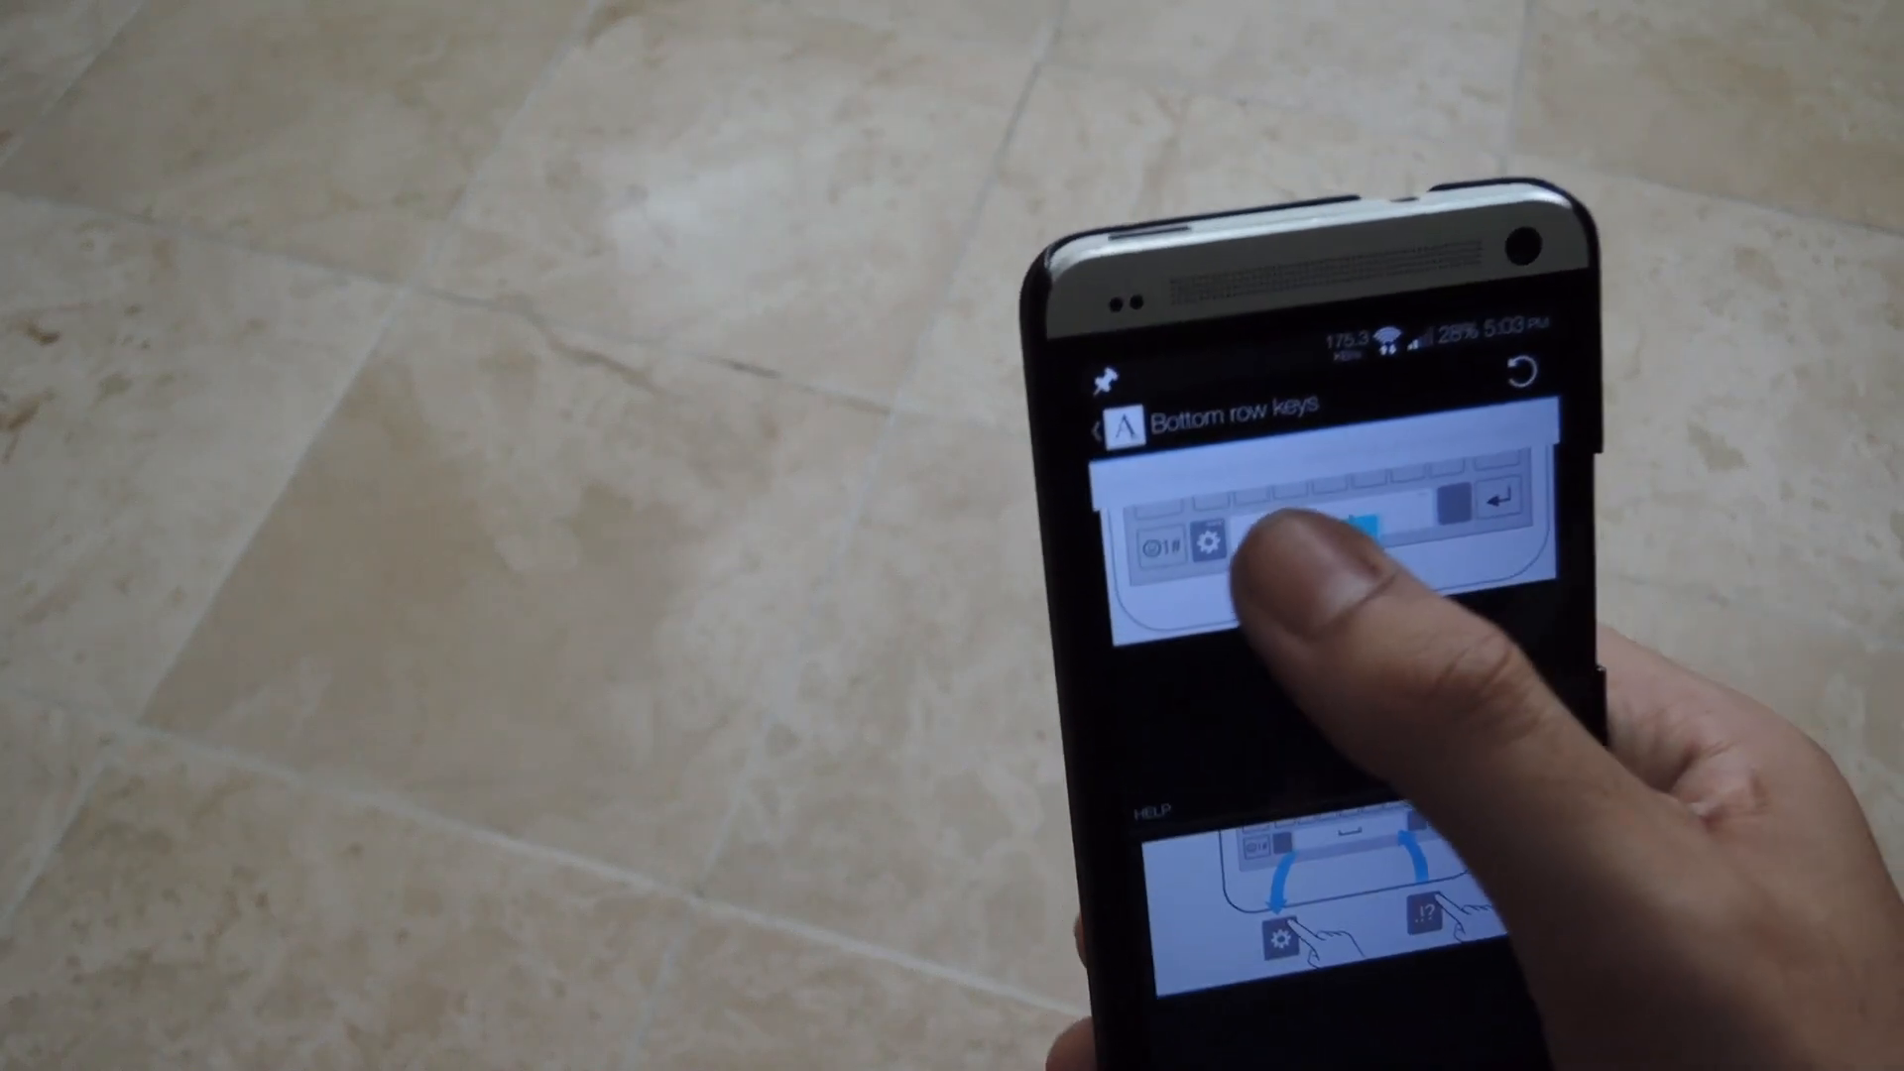
click(1208, 523)
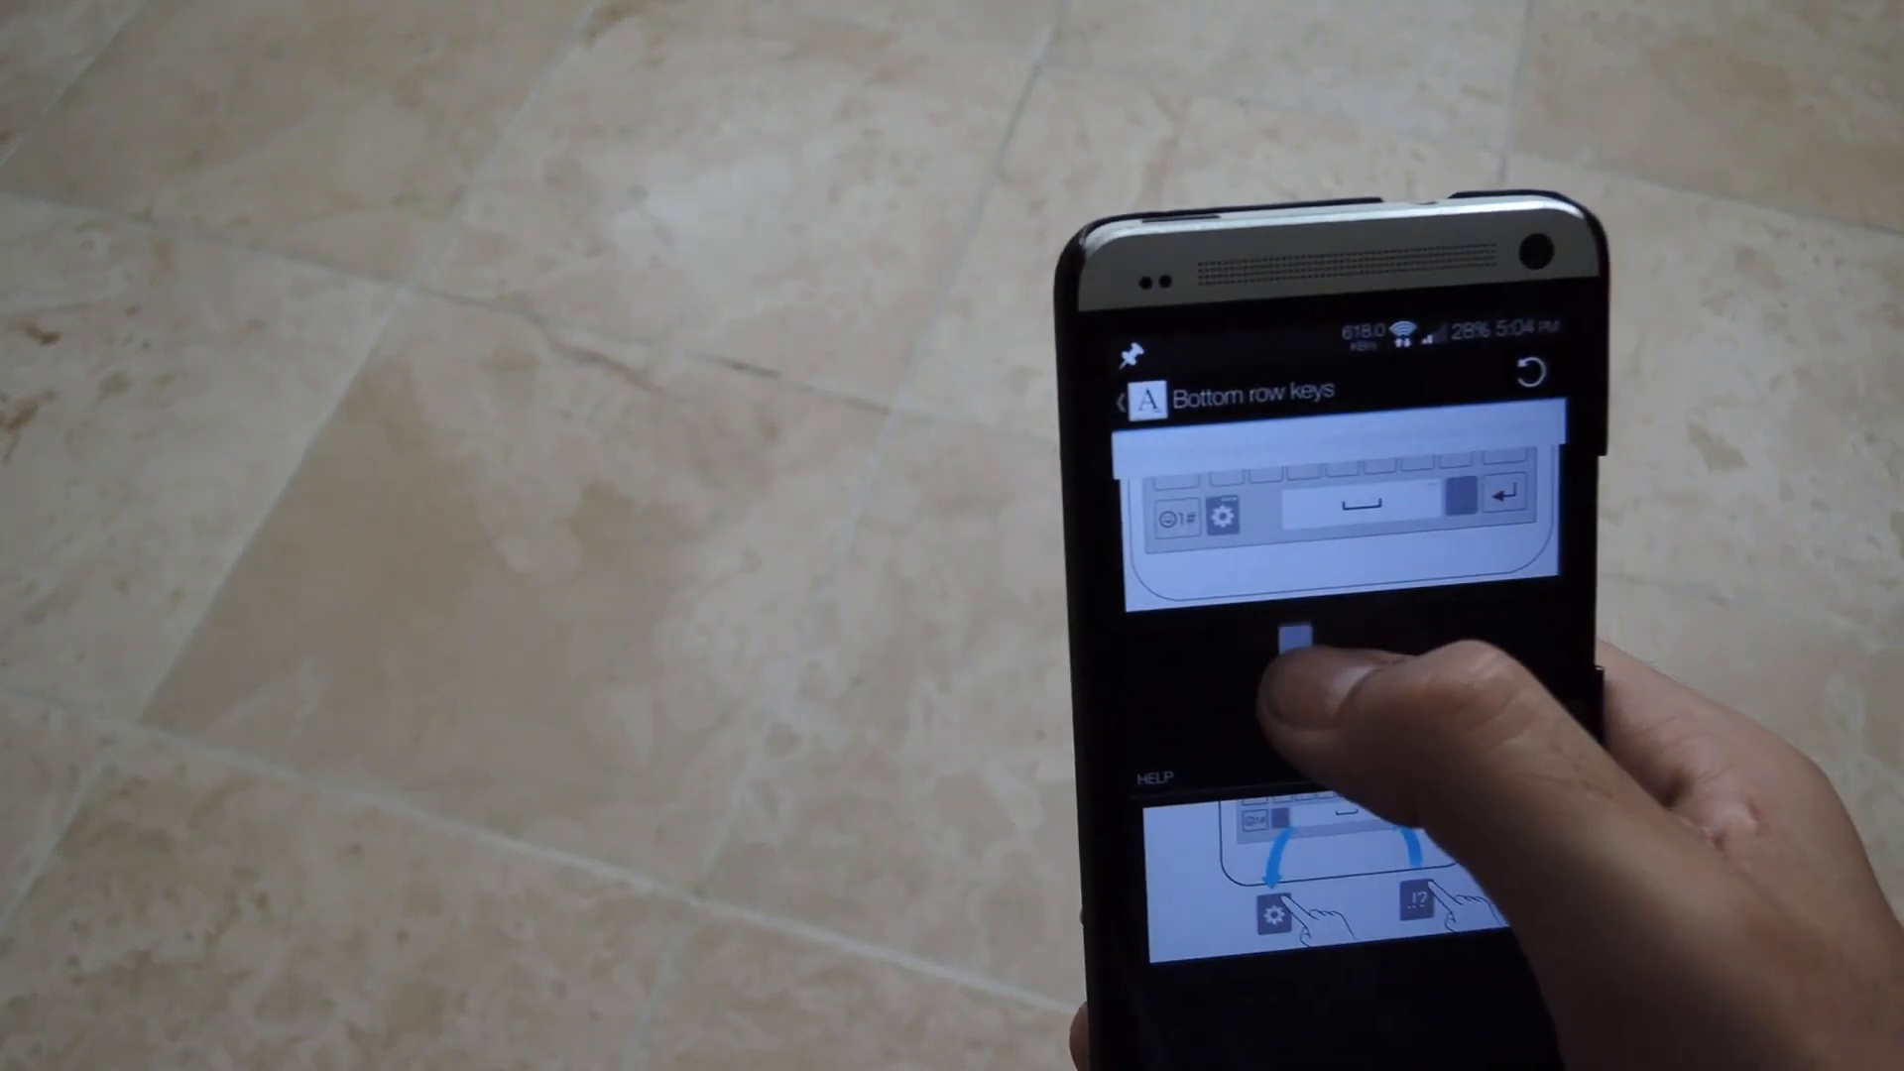
click(1115, 389)
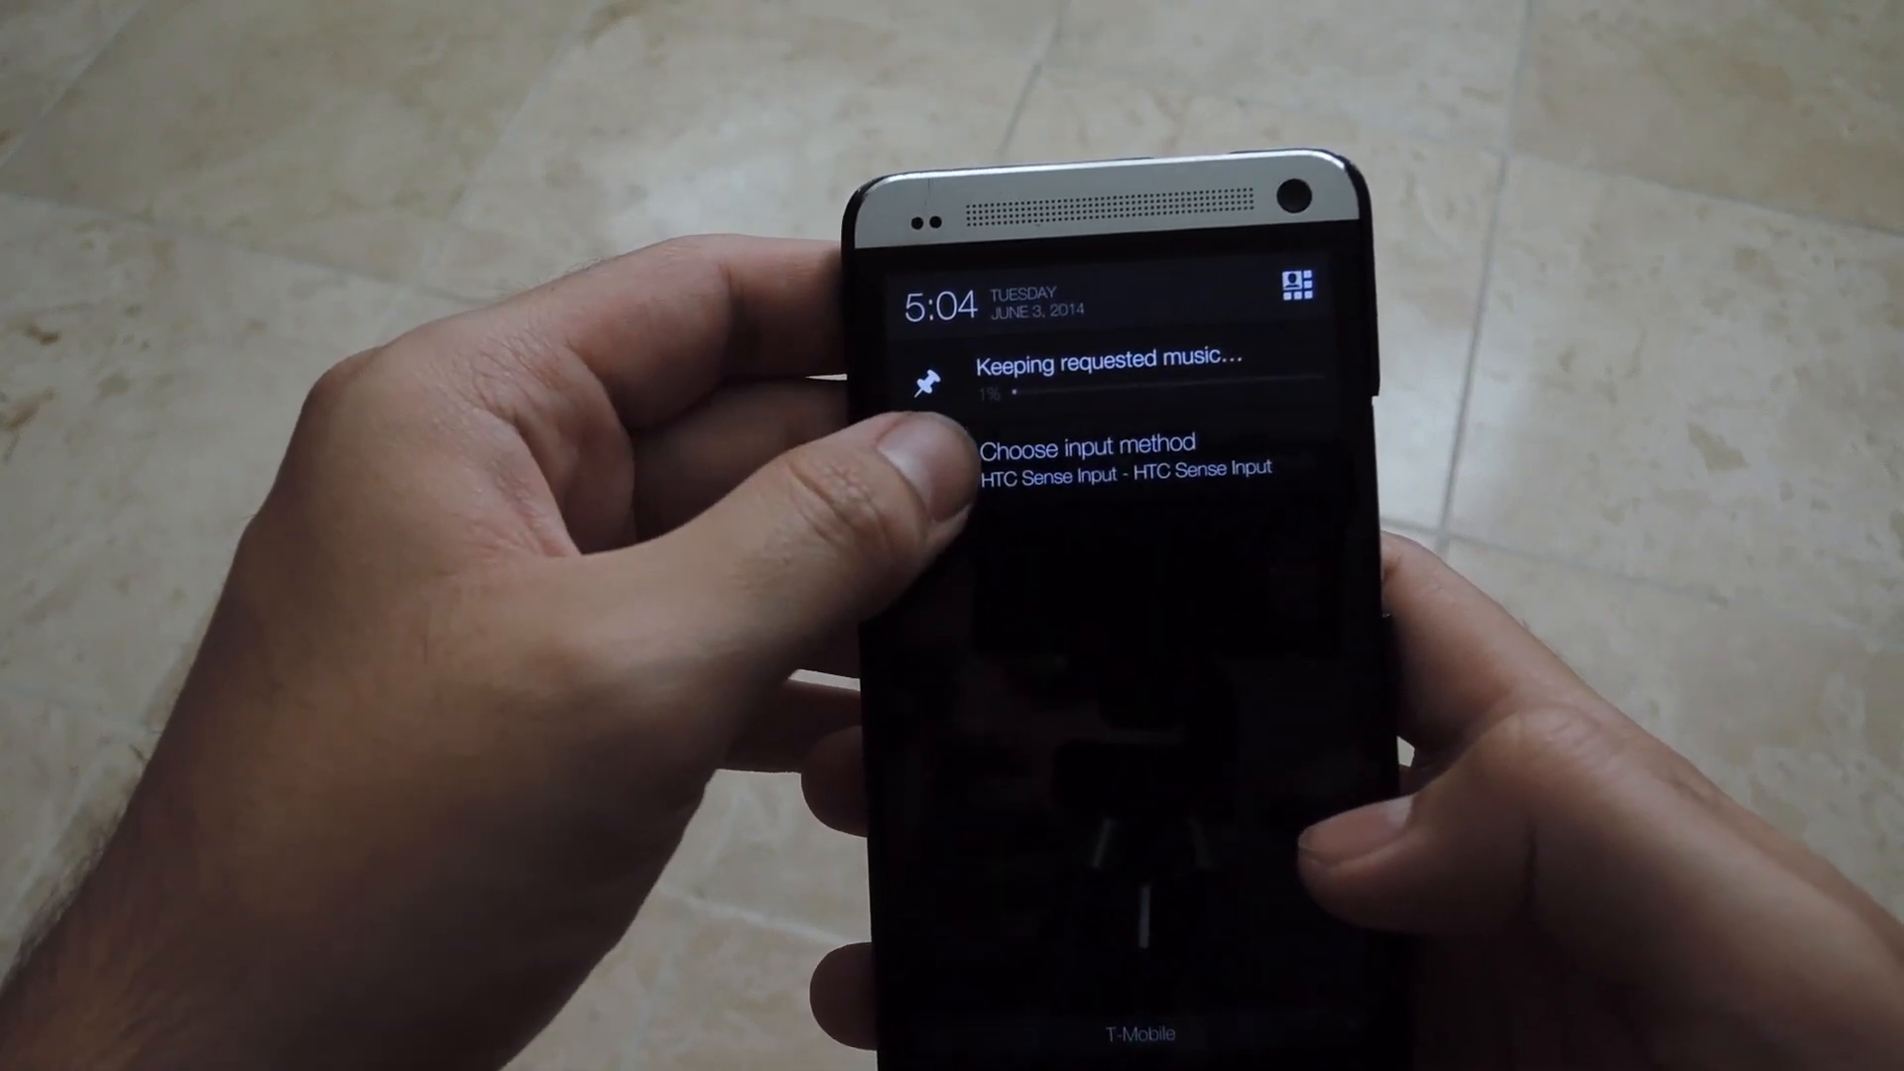
Step: Select LG Keyboard as the input method in place of HTC Sense Input
click(1098, 445)
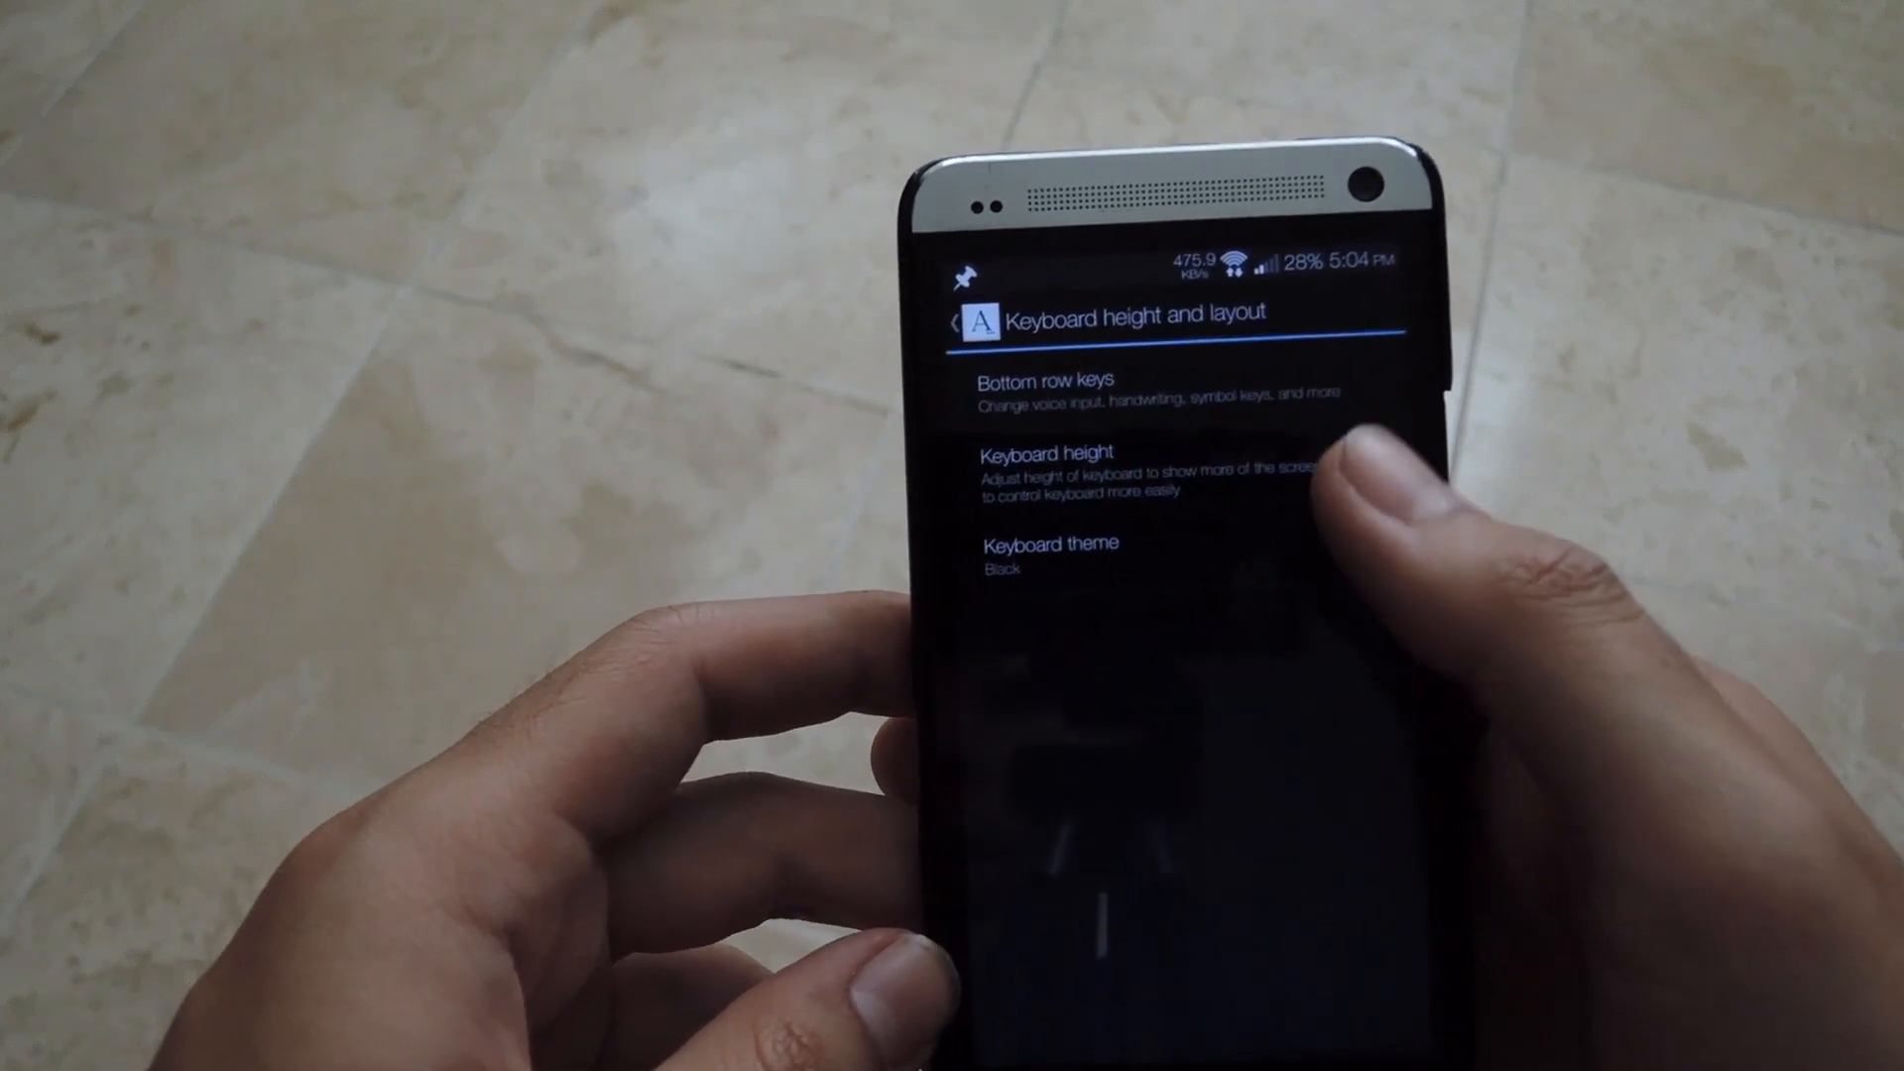
Step: Resize the LG Keyboard's height by dragging the blue handle on its test screen
click(1051, 453)
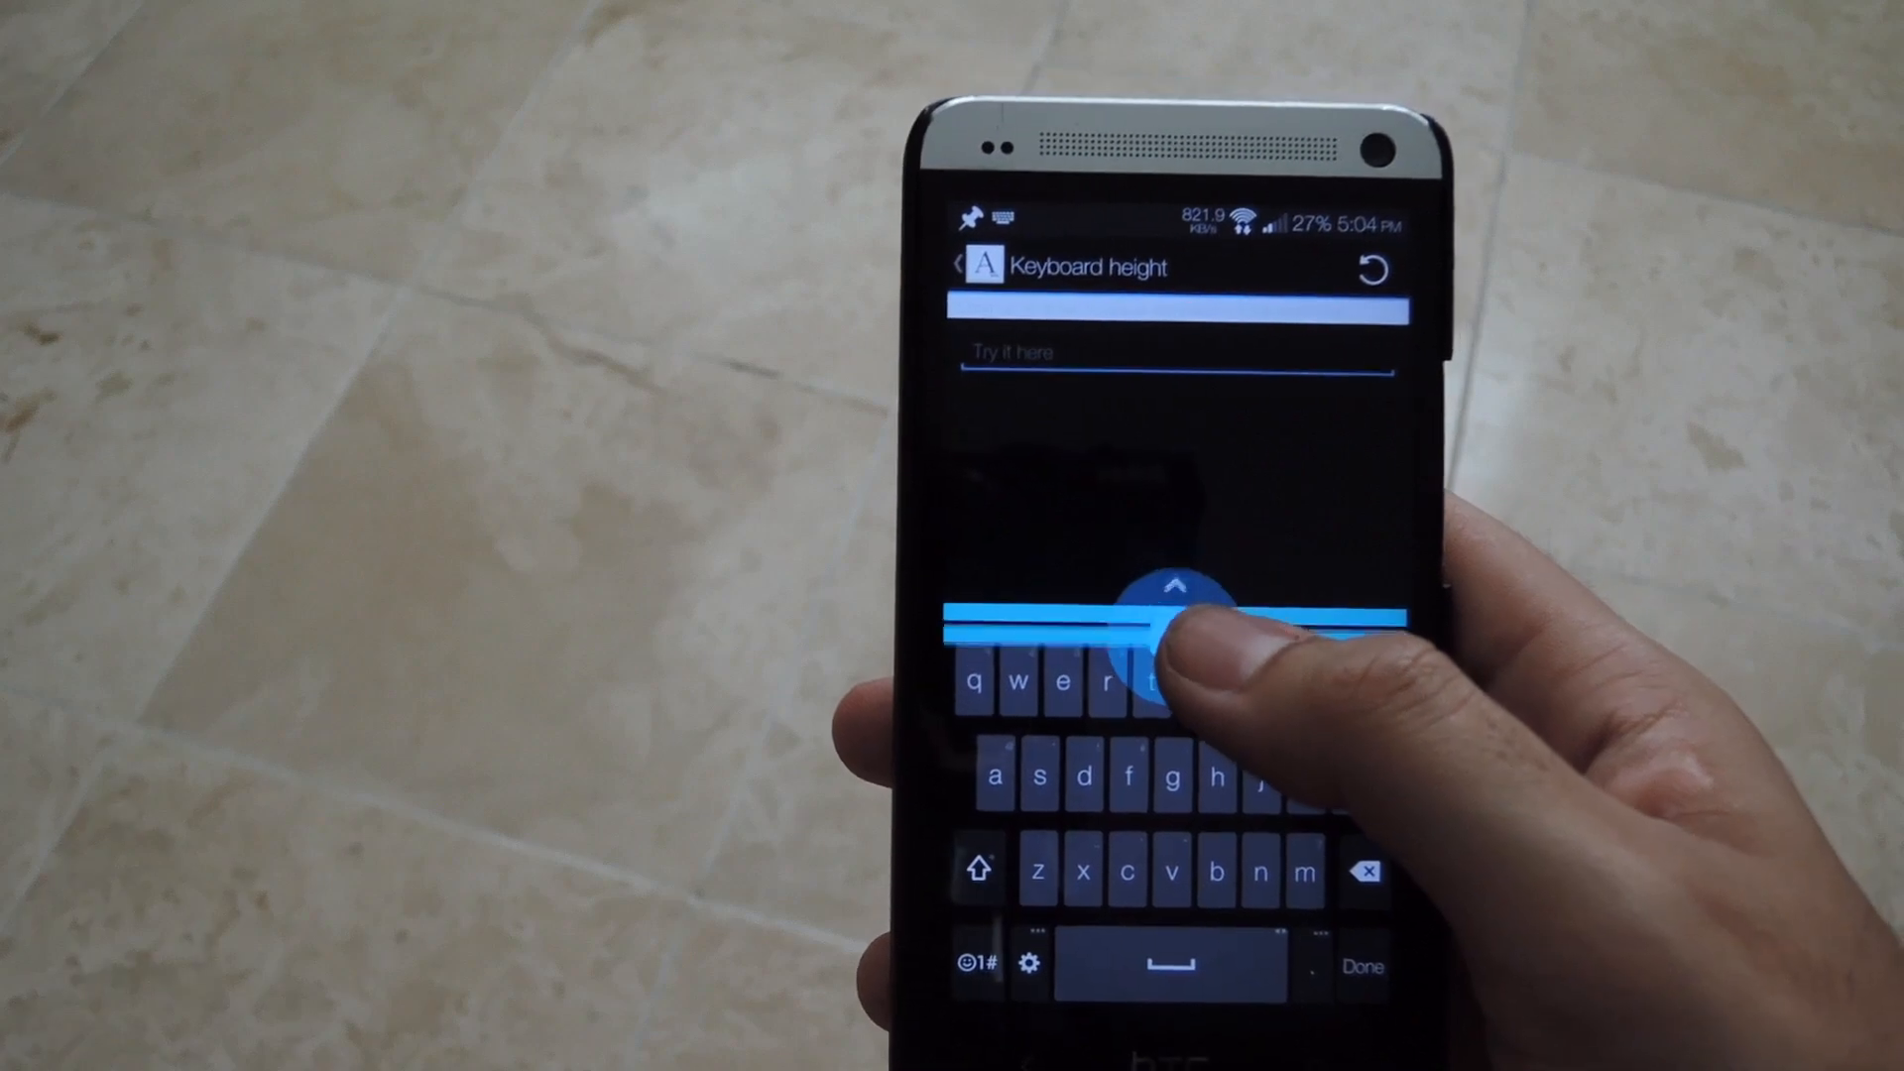
drag(1172, 618, 1172, 760)
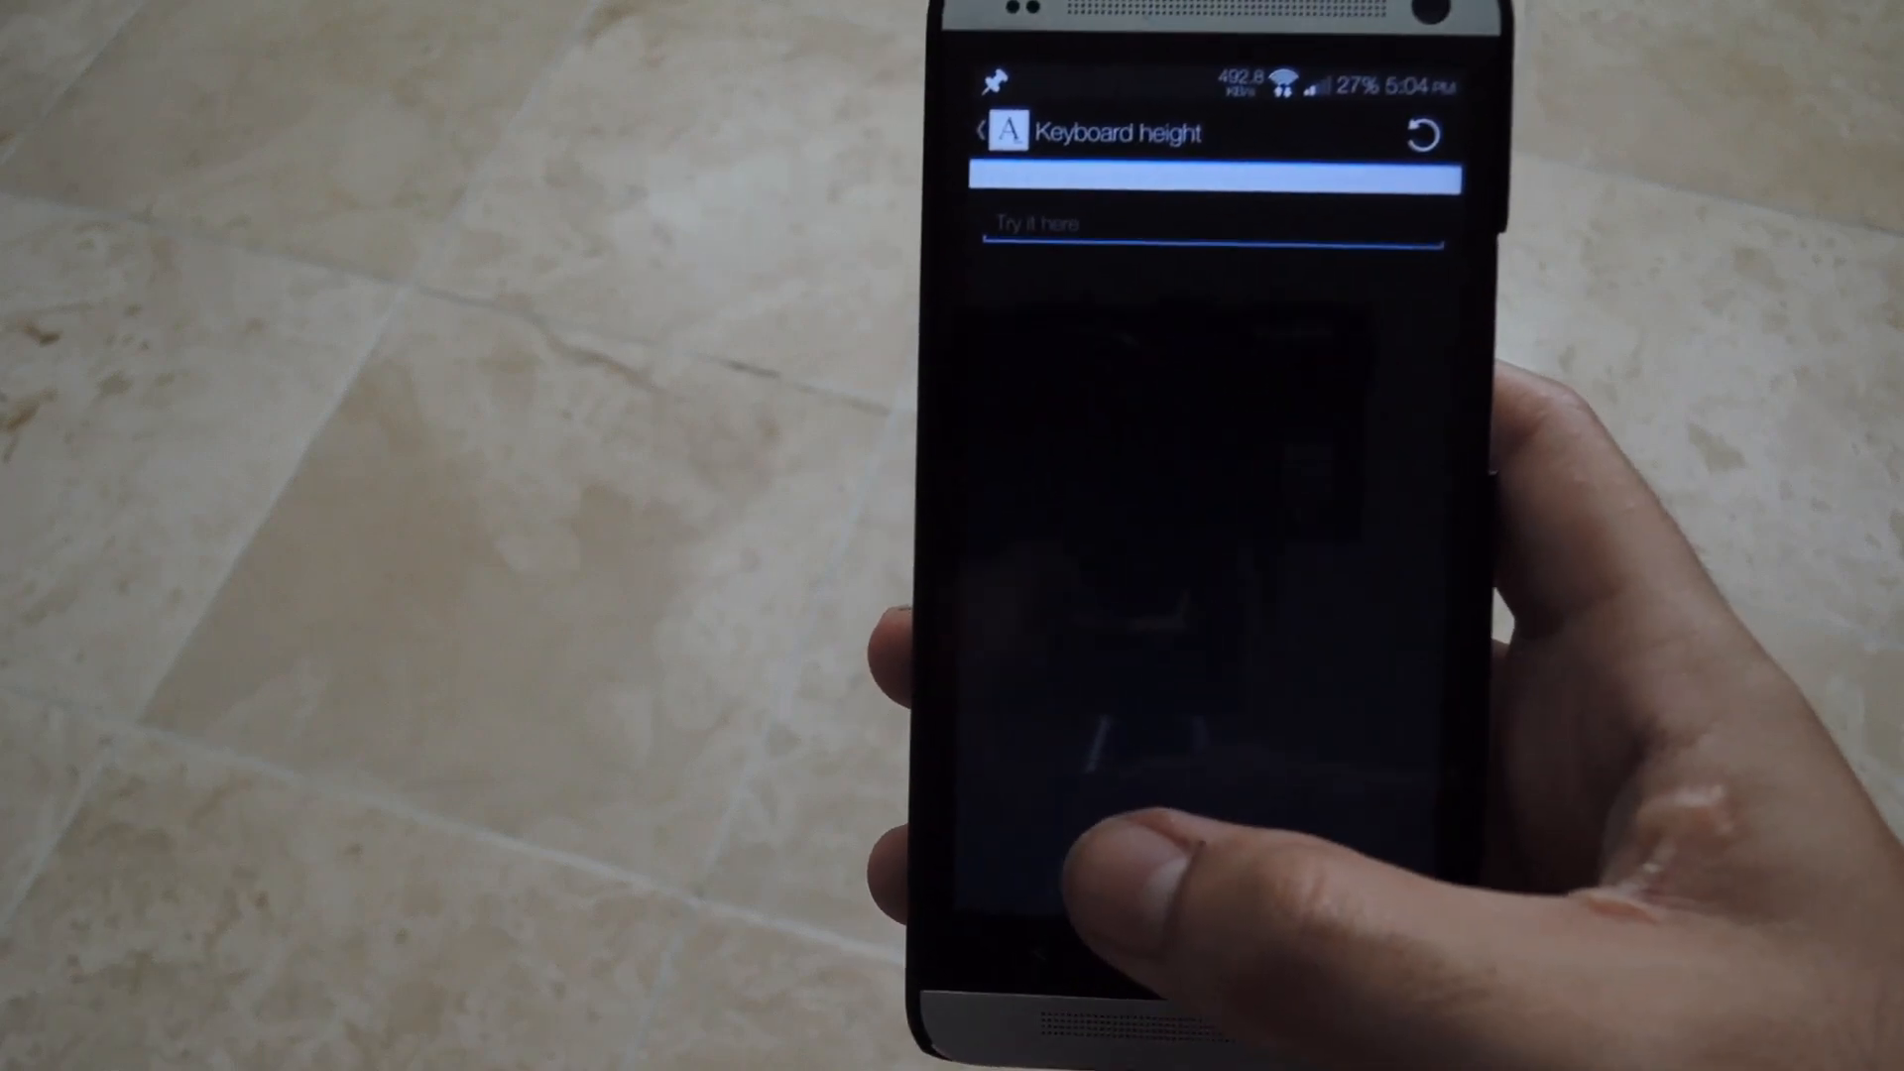
click(984, 133)
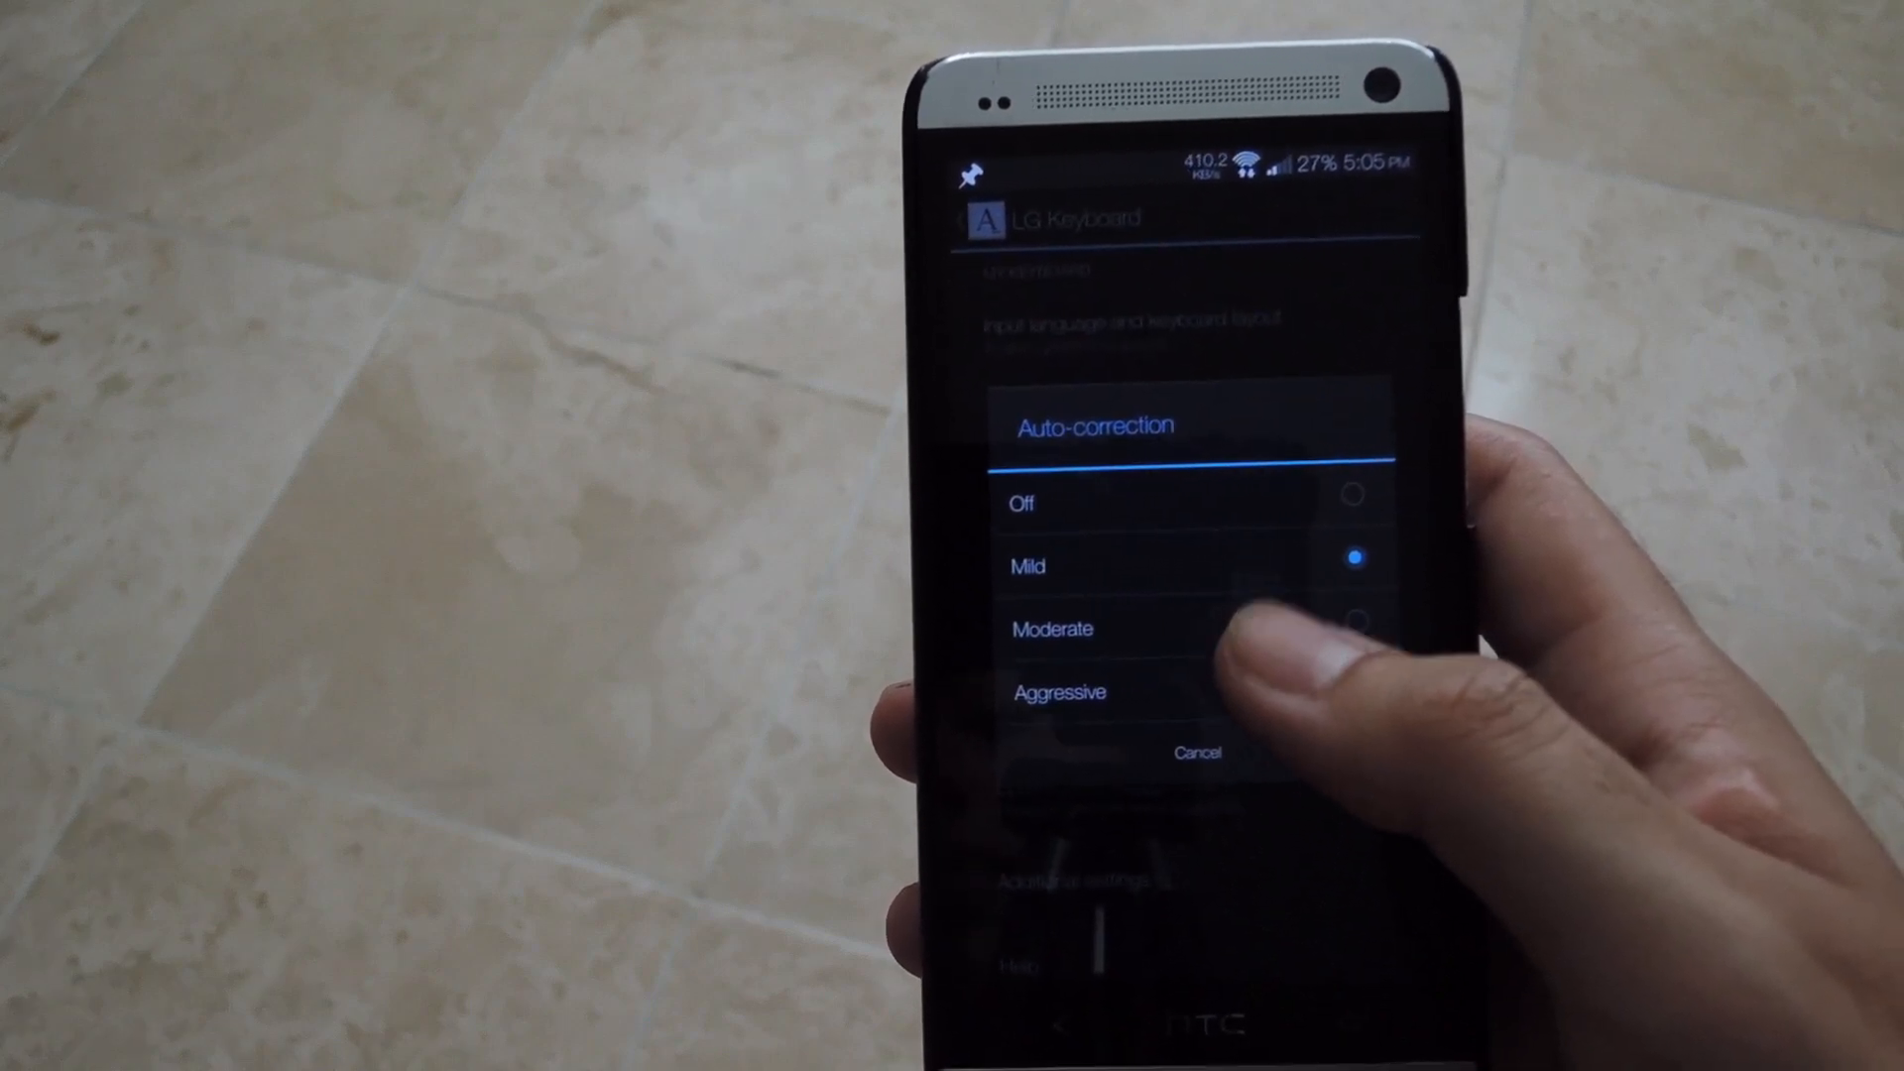
Step: Keep auto-correction at Mild and review the additional keypress settings (vibrate, pop-up, sound)
click(1028, 565)
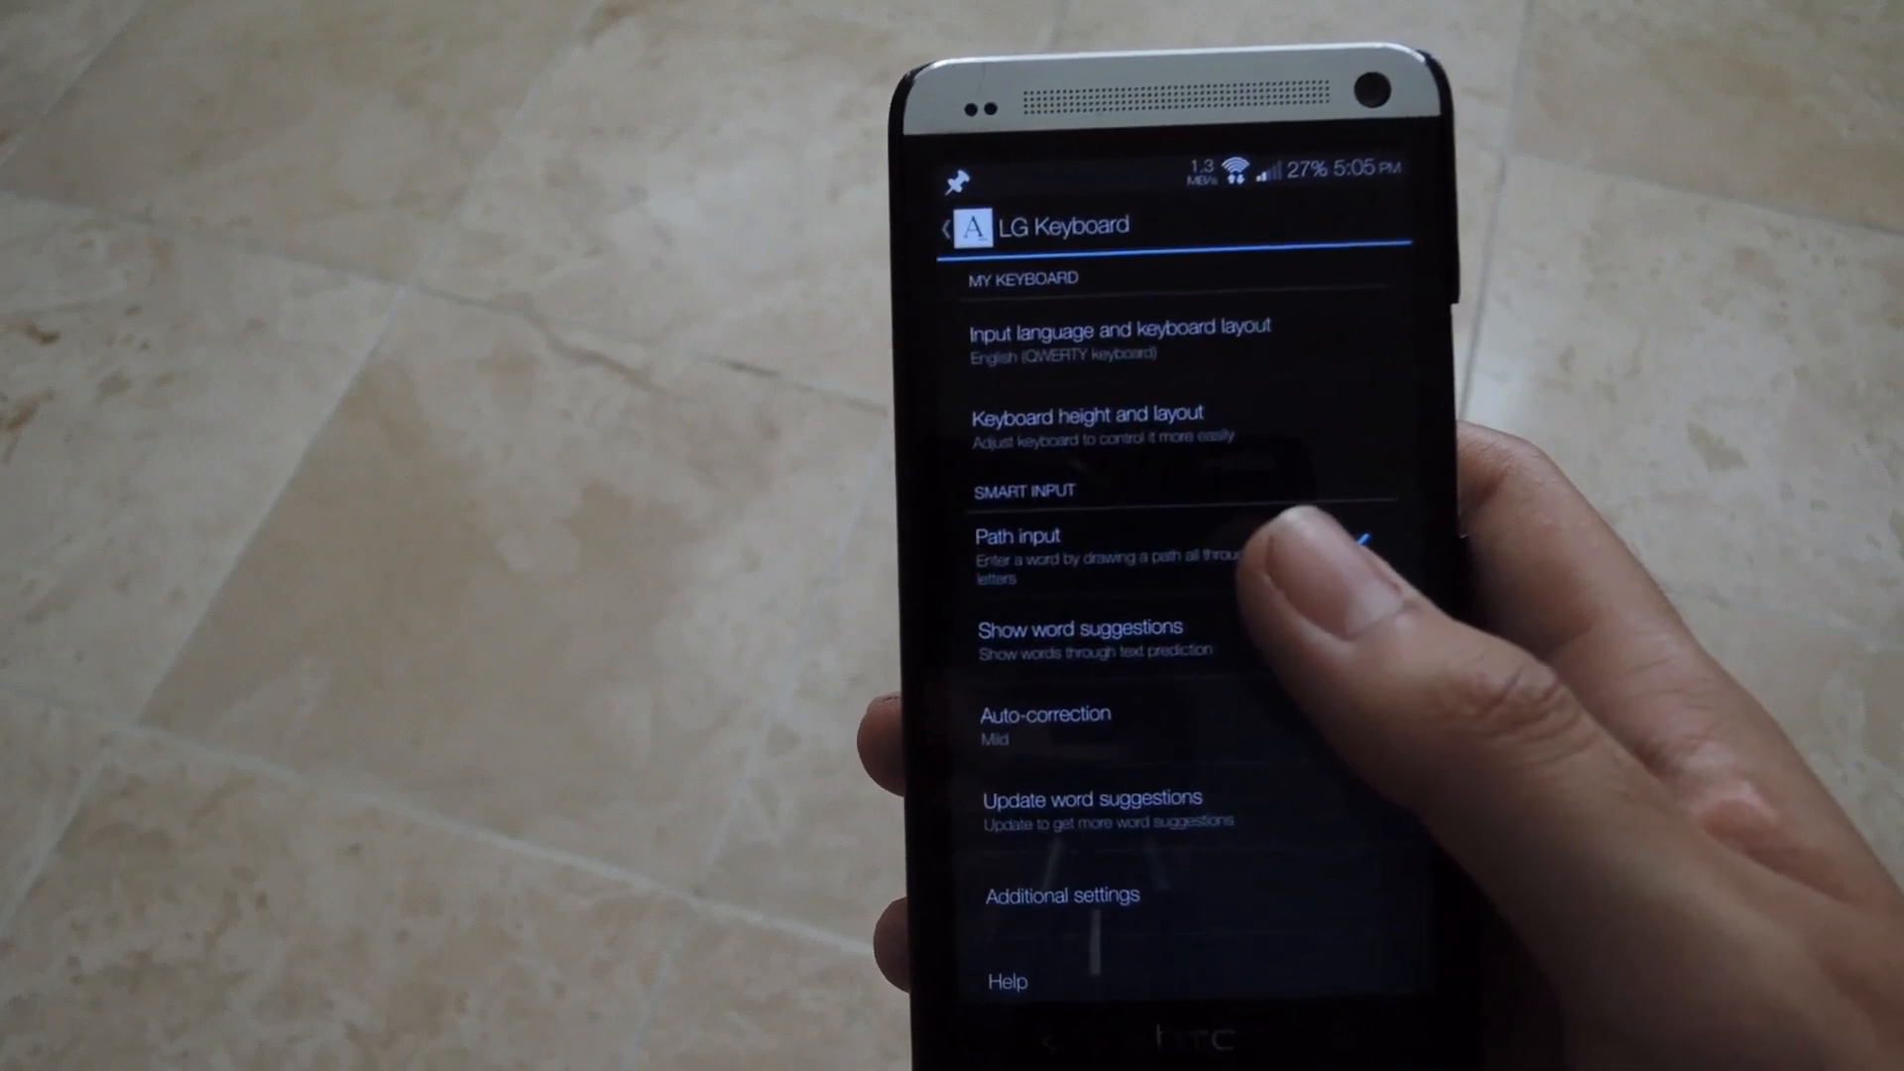
click(1059, 895)
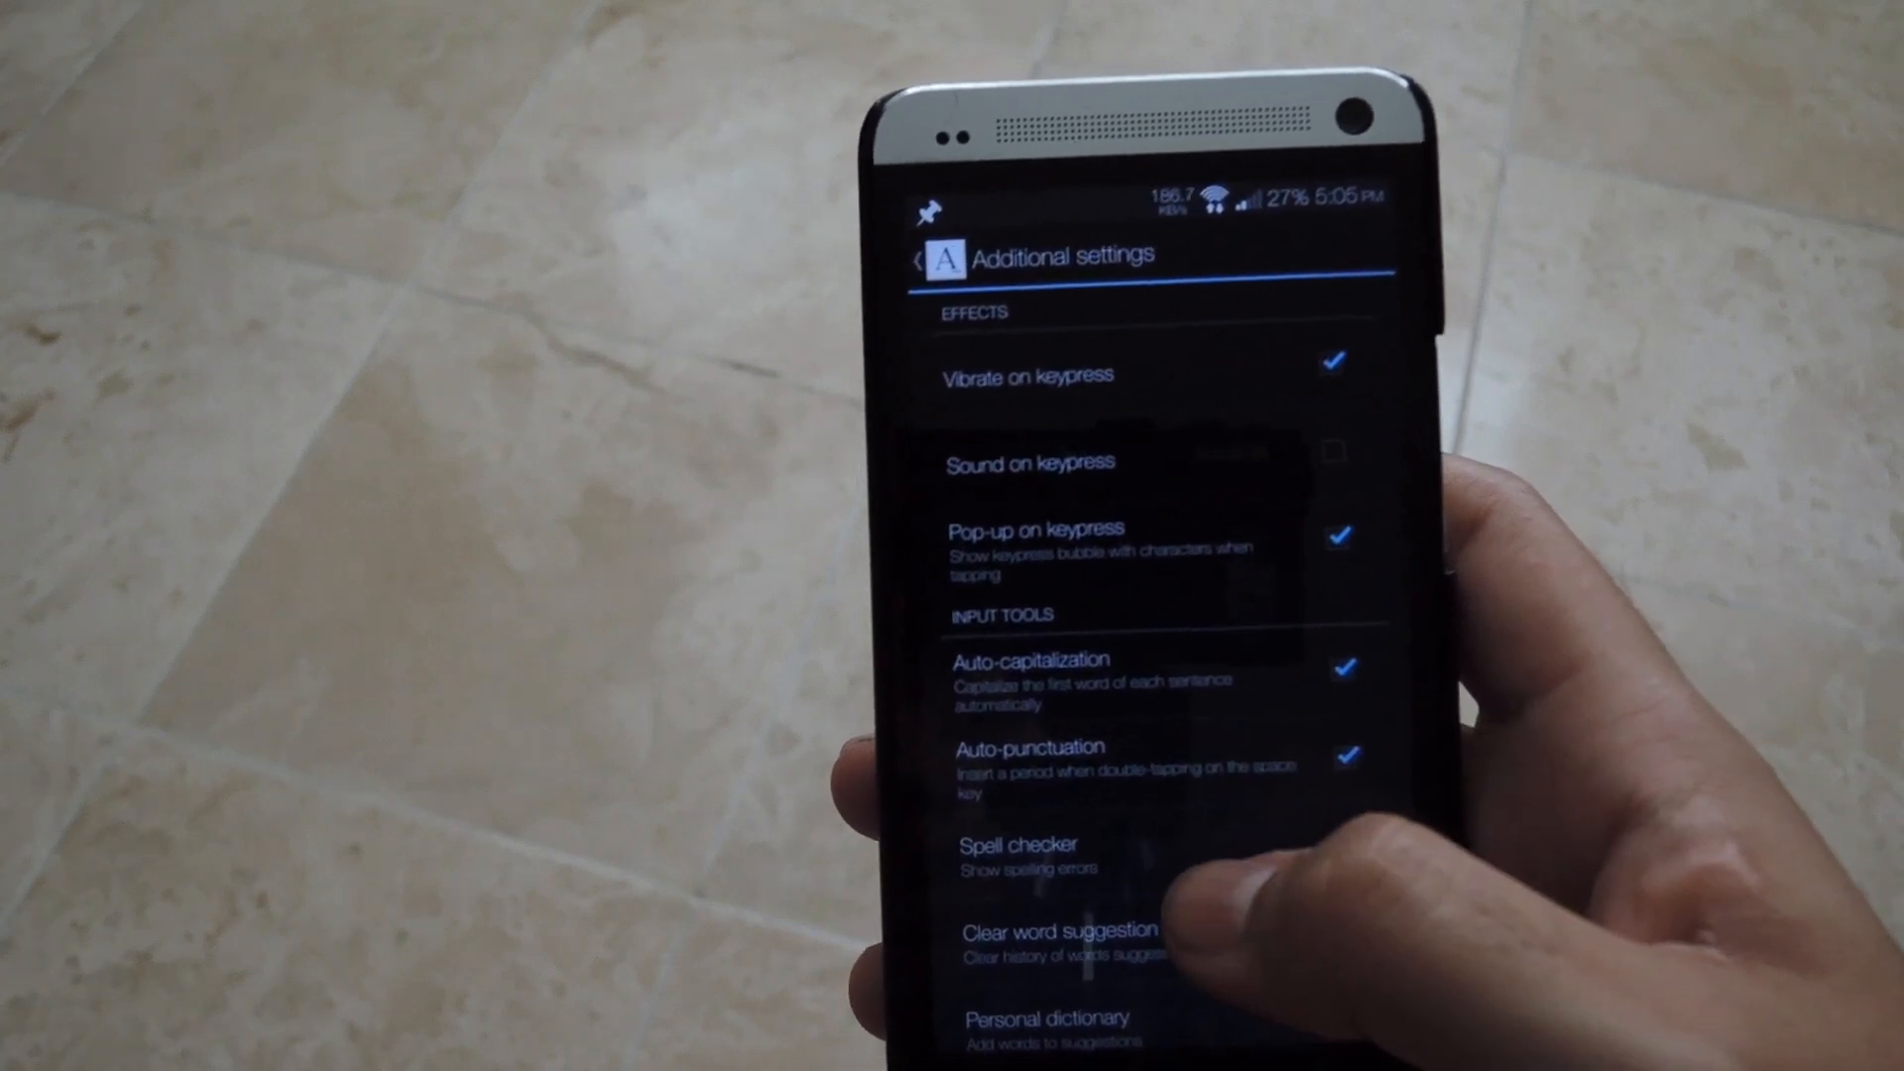
click(938, 255)
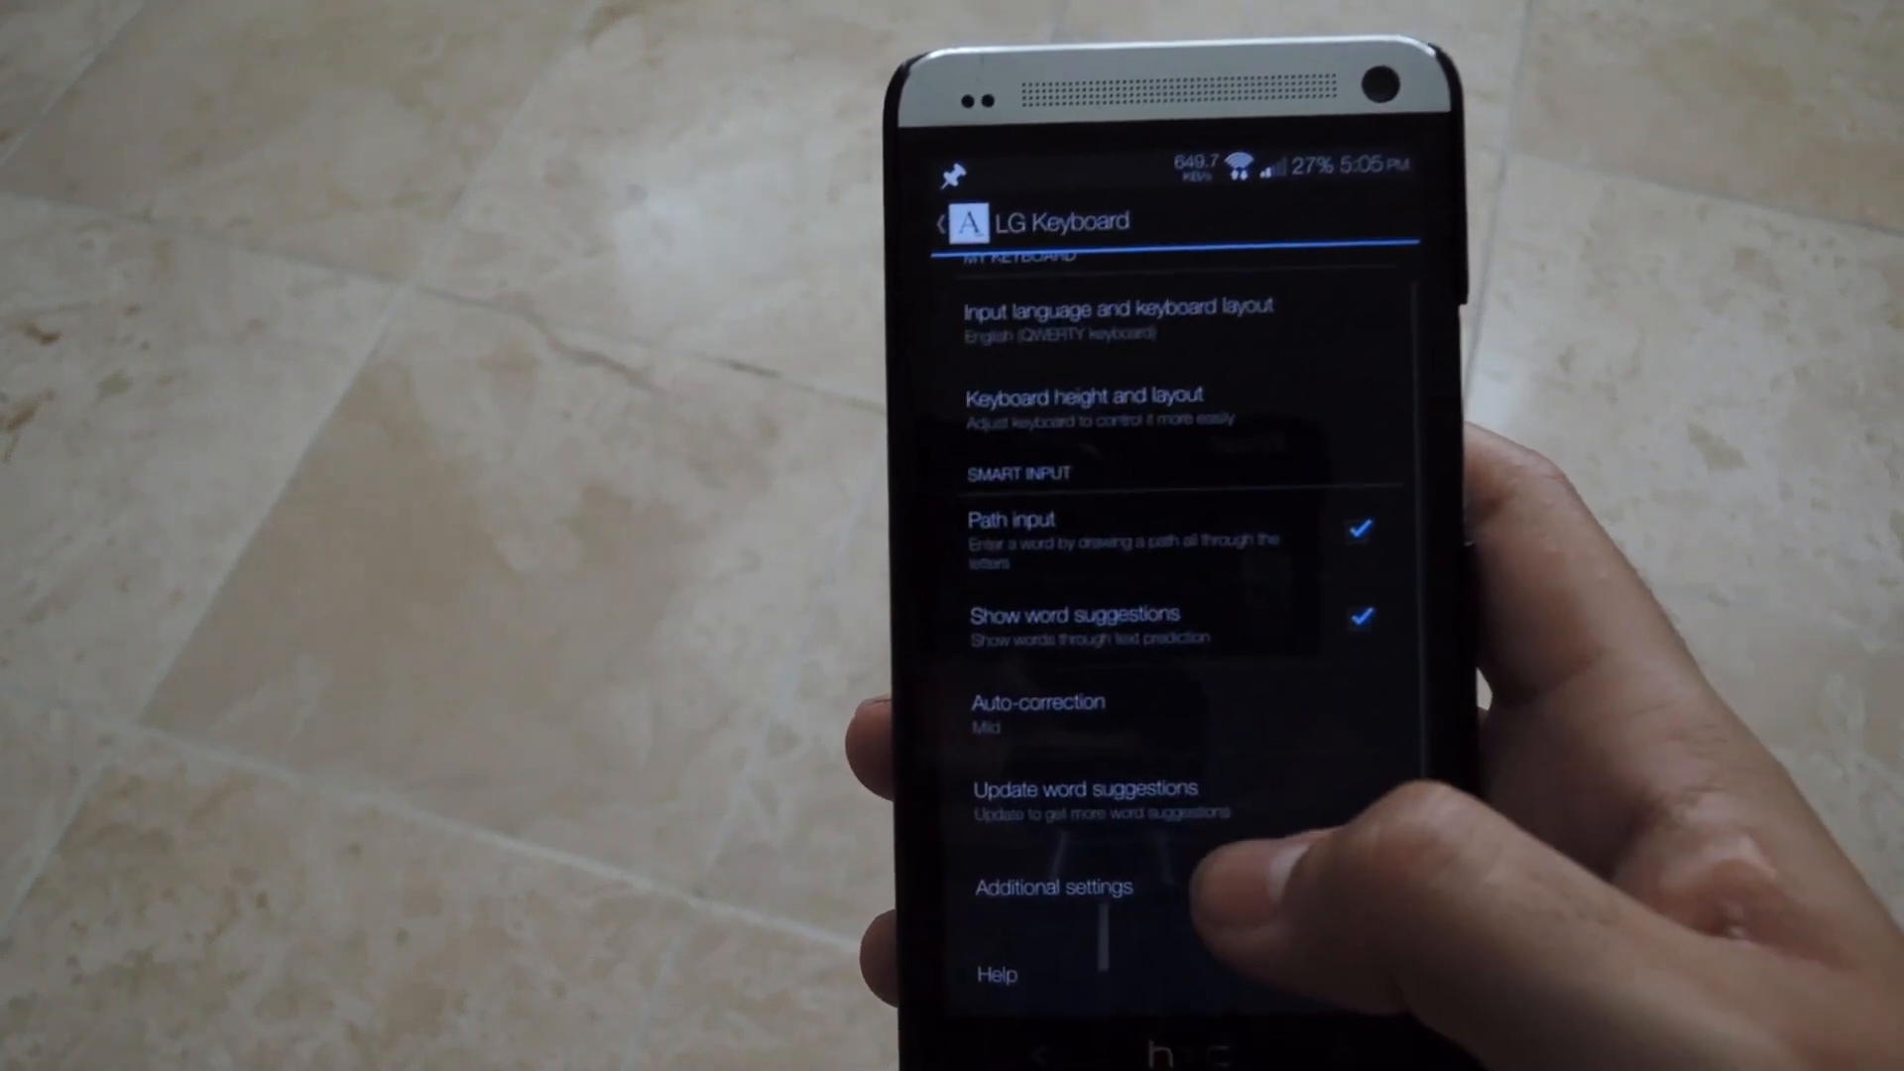